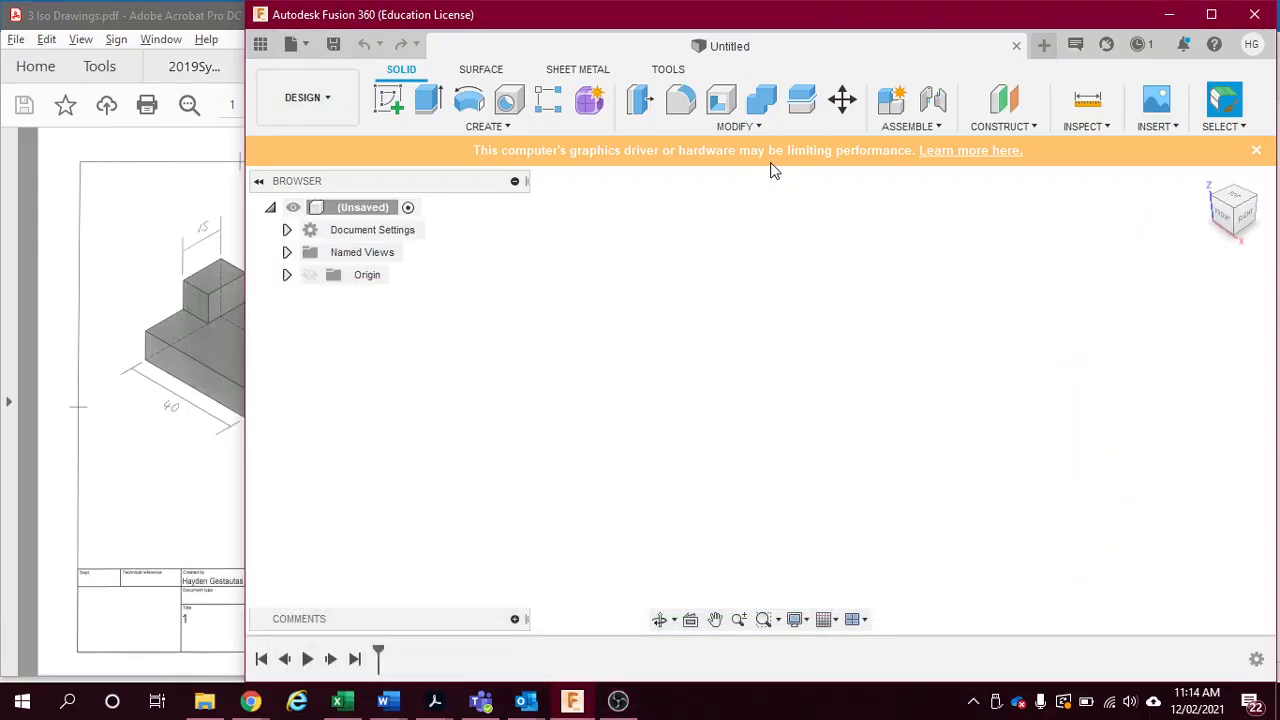
pyautogui.moveTo(260, 232)
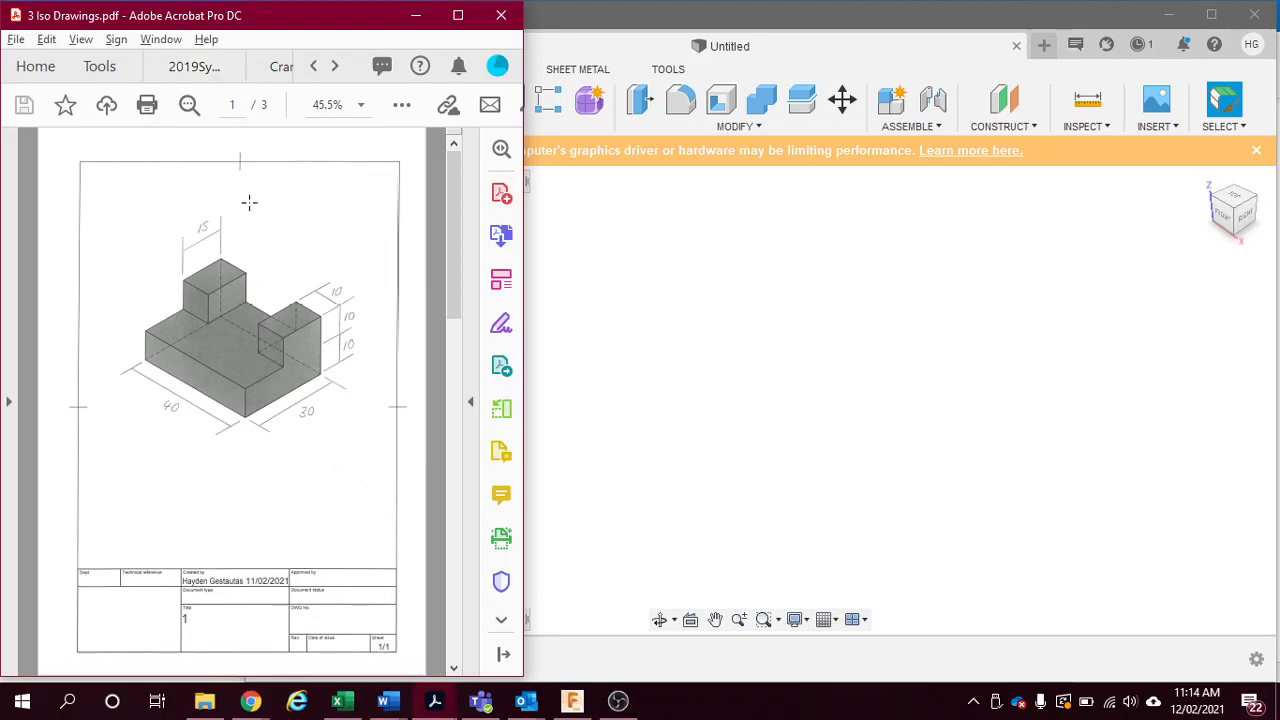
pyautogui.moveTo(323, 205)
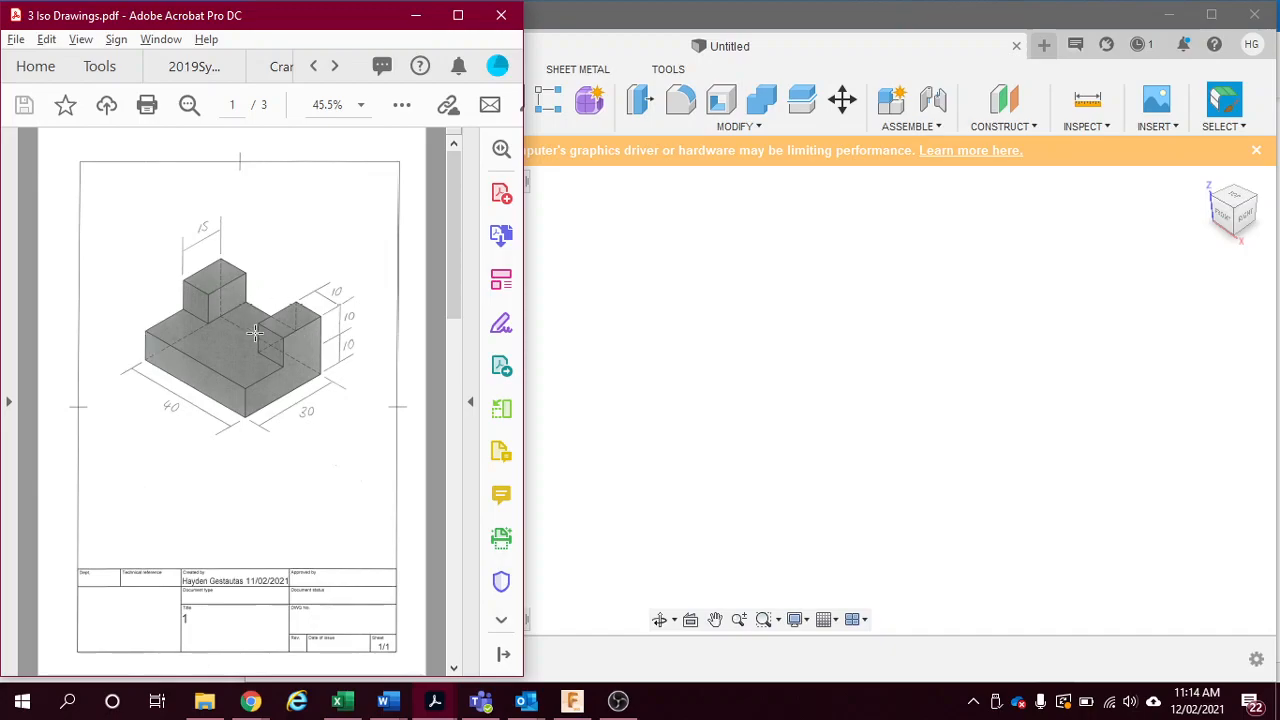
pyautogui.moveTo(217, 466)
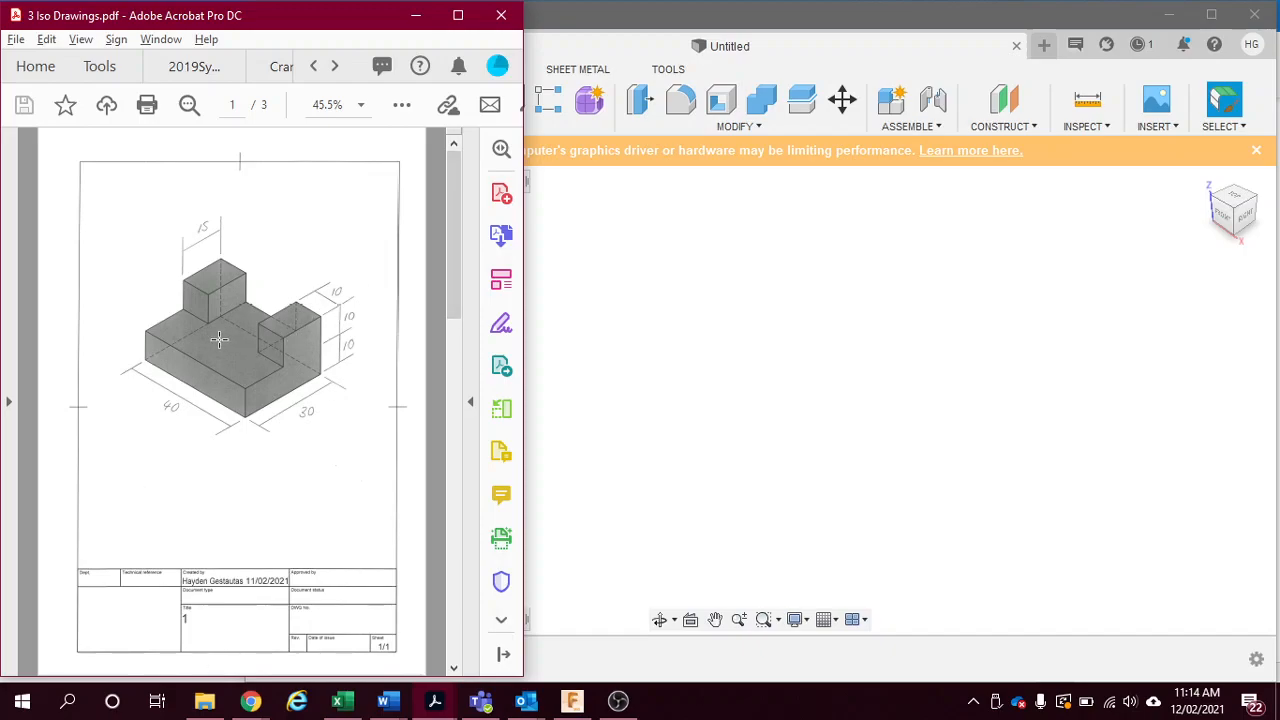
pyautogui.moveTo(158, 330)
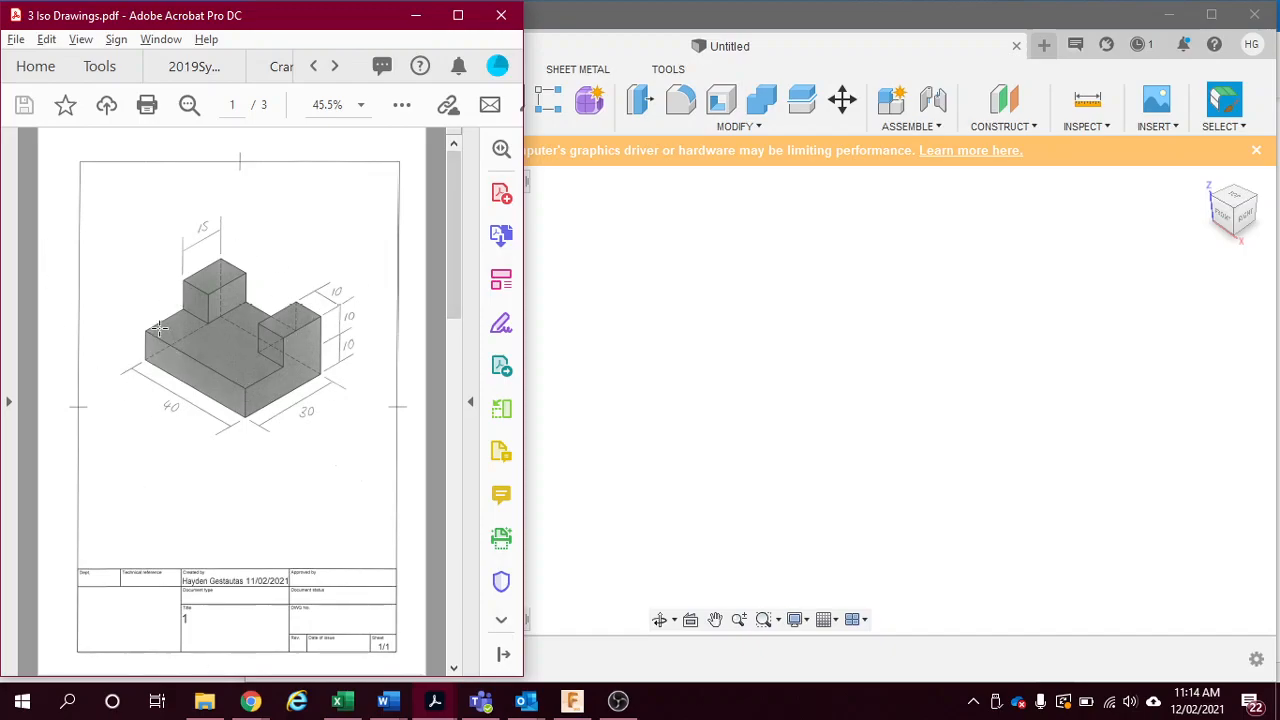
pyautogui.moveTo(205, 328)
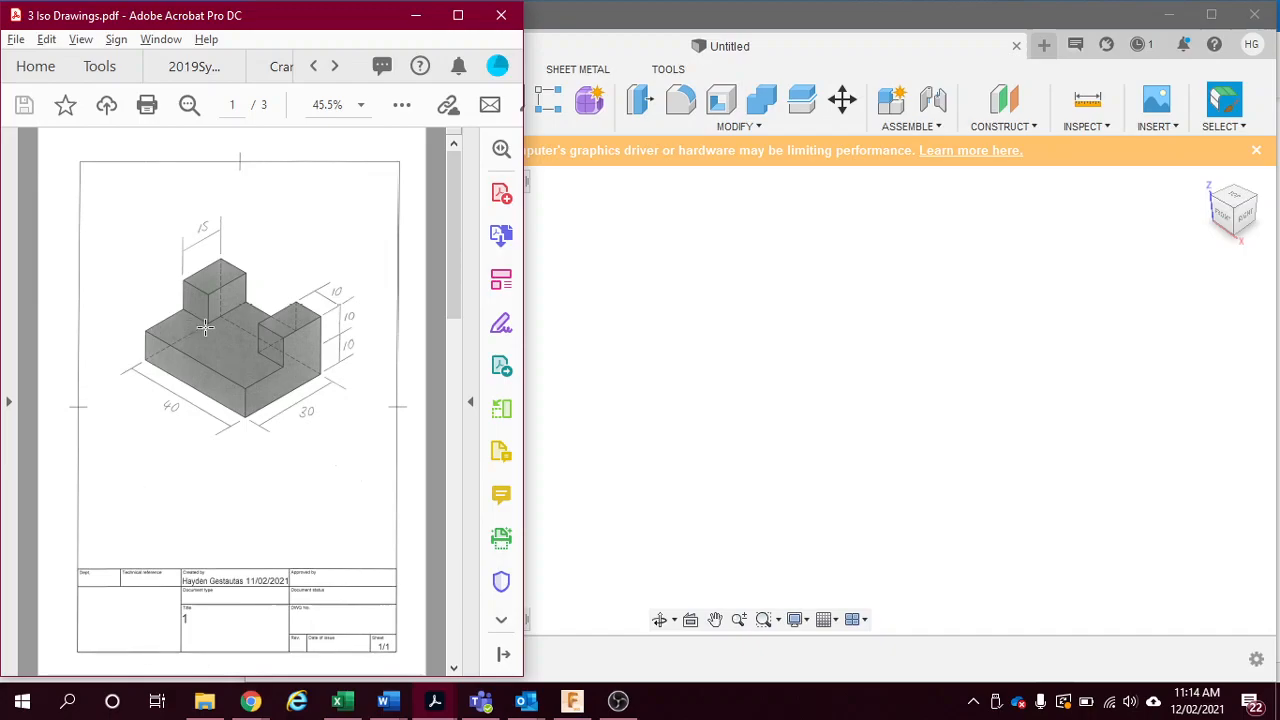
pyautogui.moveTo(325, 365)
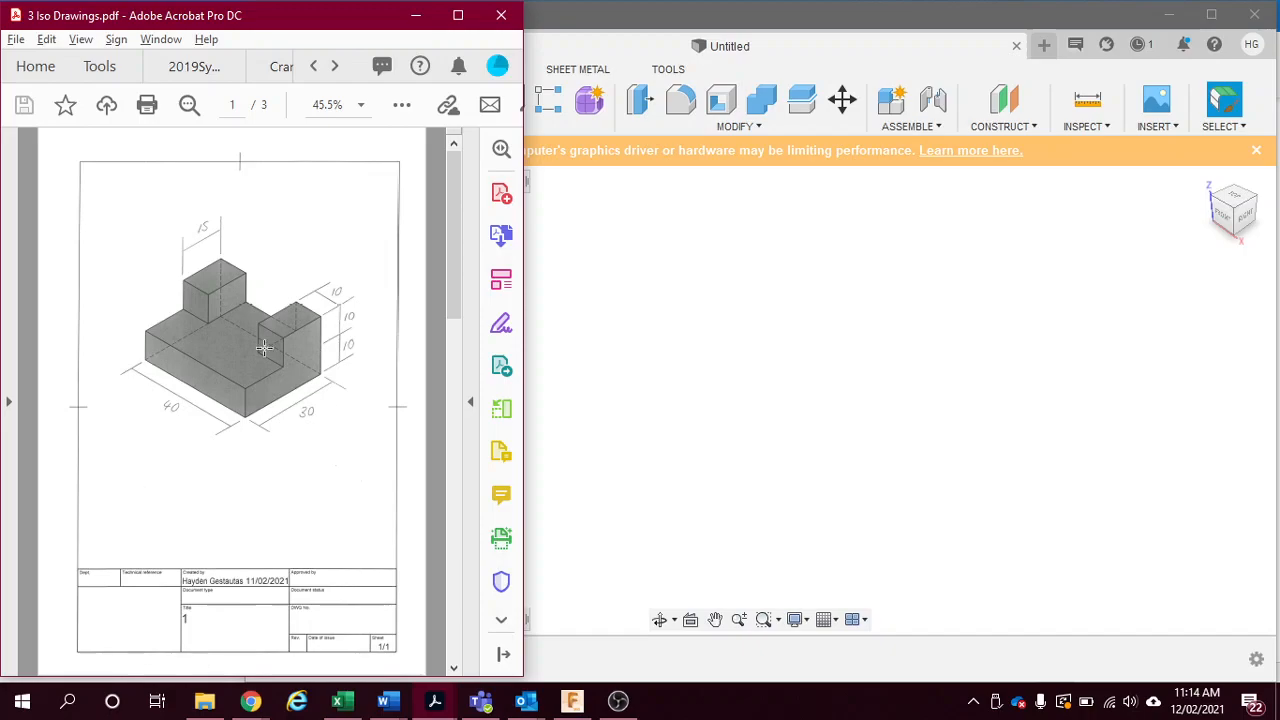
pyautogui.moveTo(228, 260)
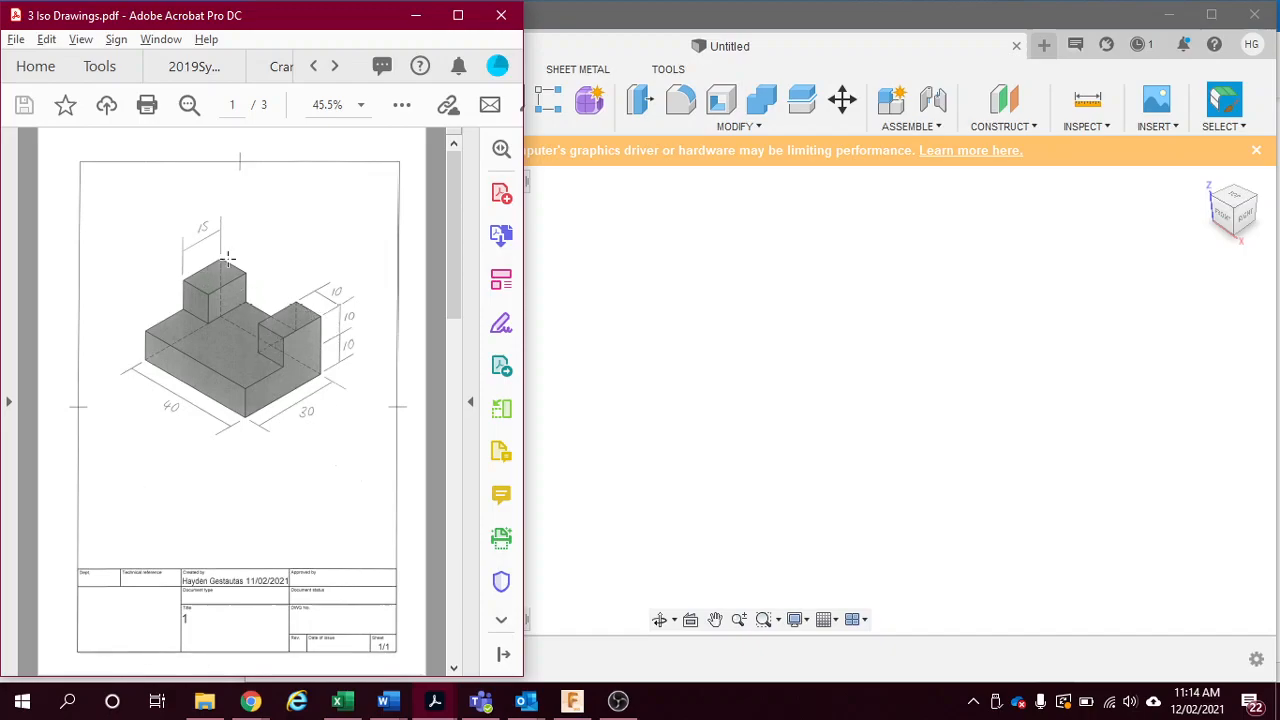
pyautogui.moveTo(231, 342)
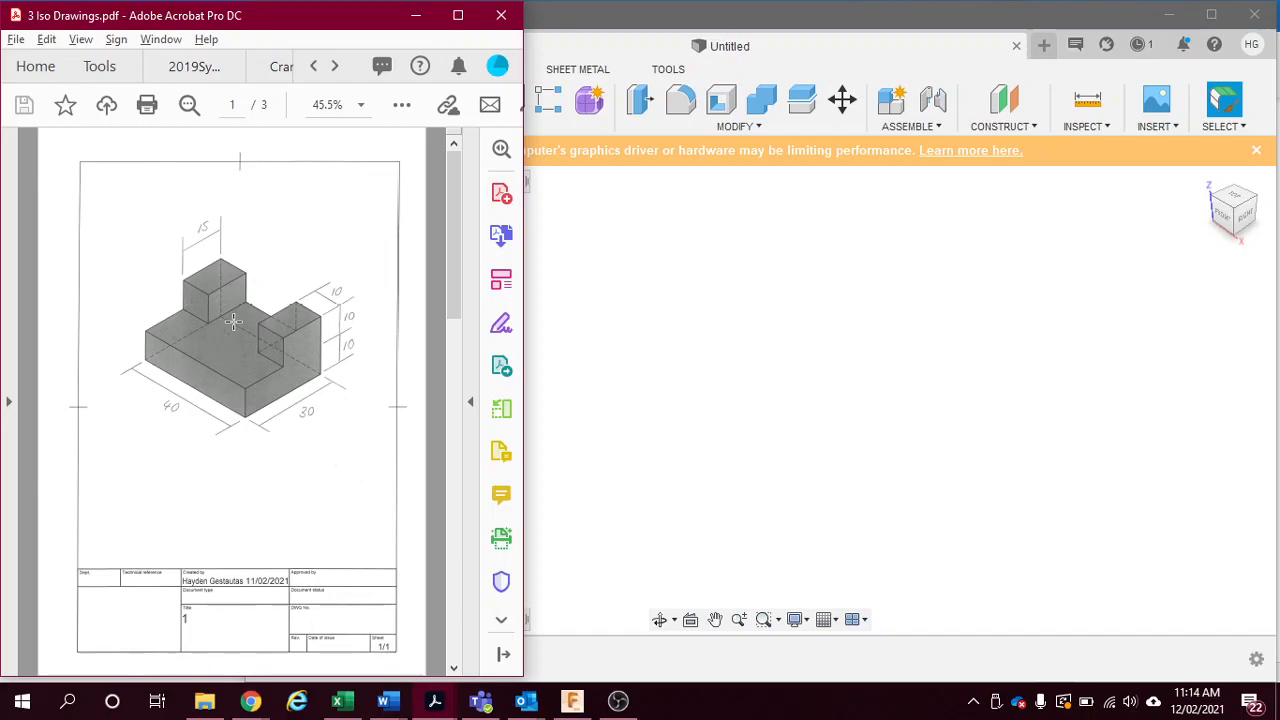
pyautogui.moveTo(267, 332)
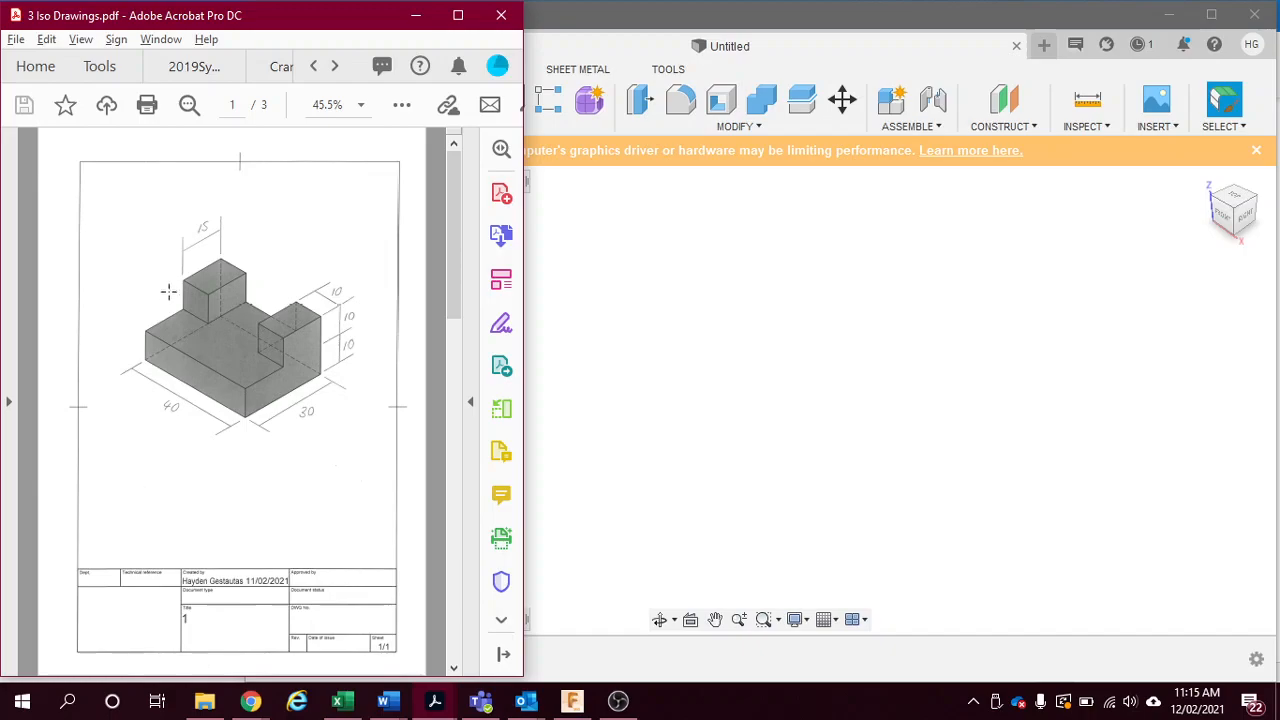
pyautogui.moveTo(278, 307)
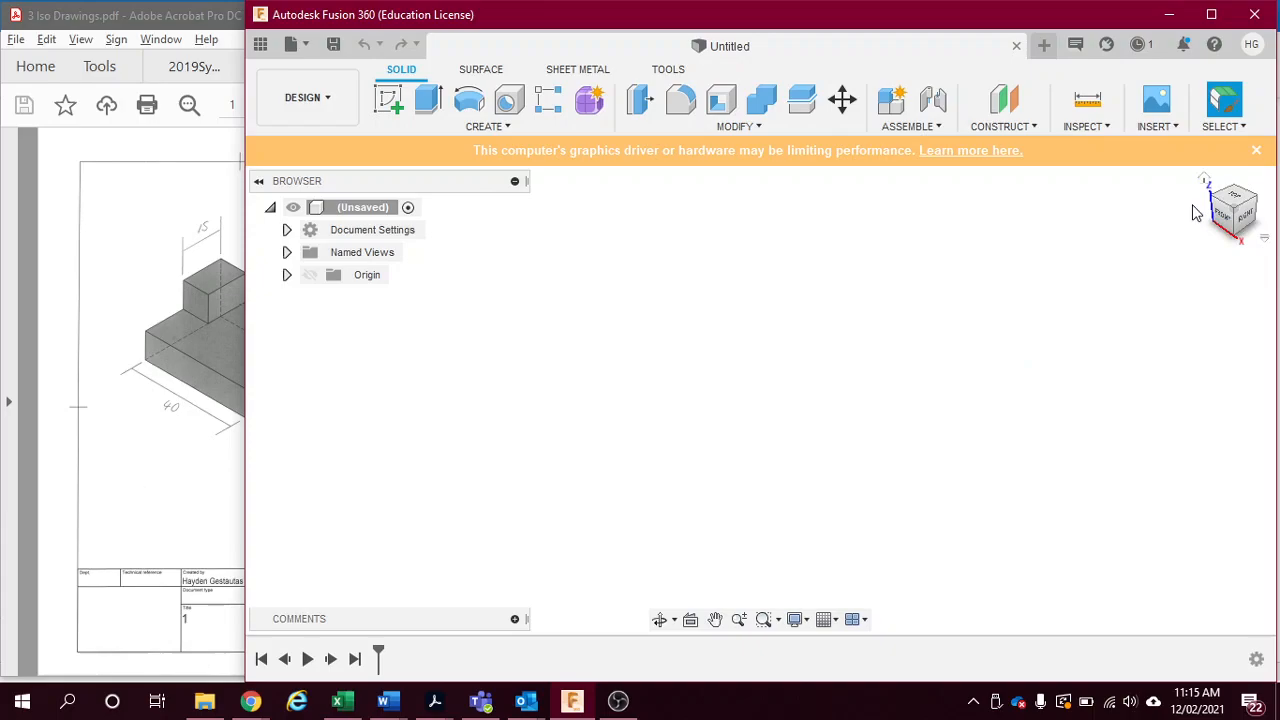
pyautogui.moveTo(1218, 255)
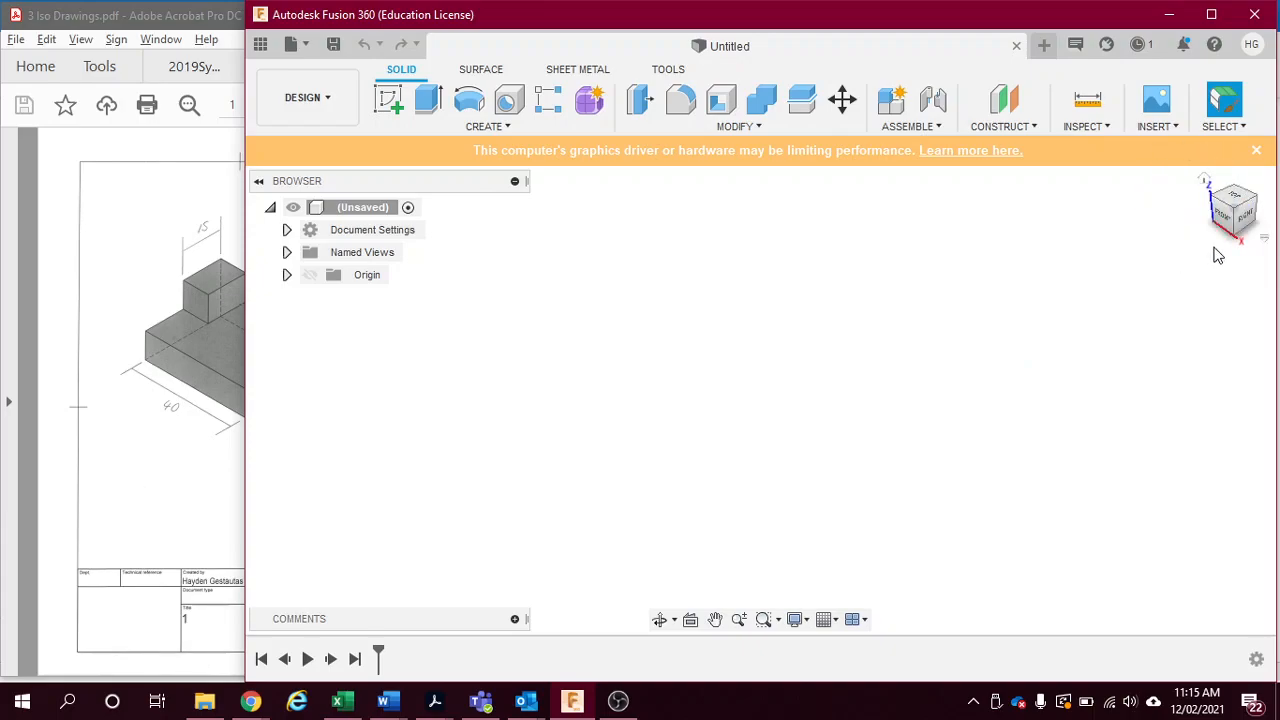
pyautogui.moveTo(730, 394)
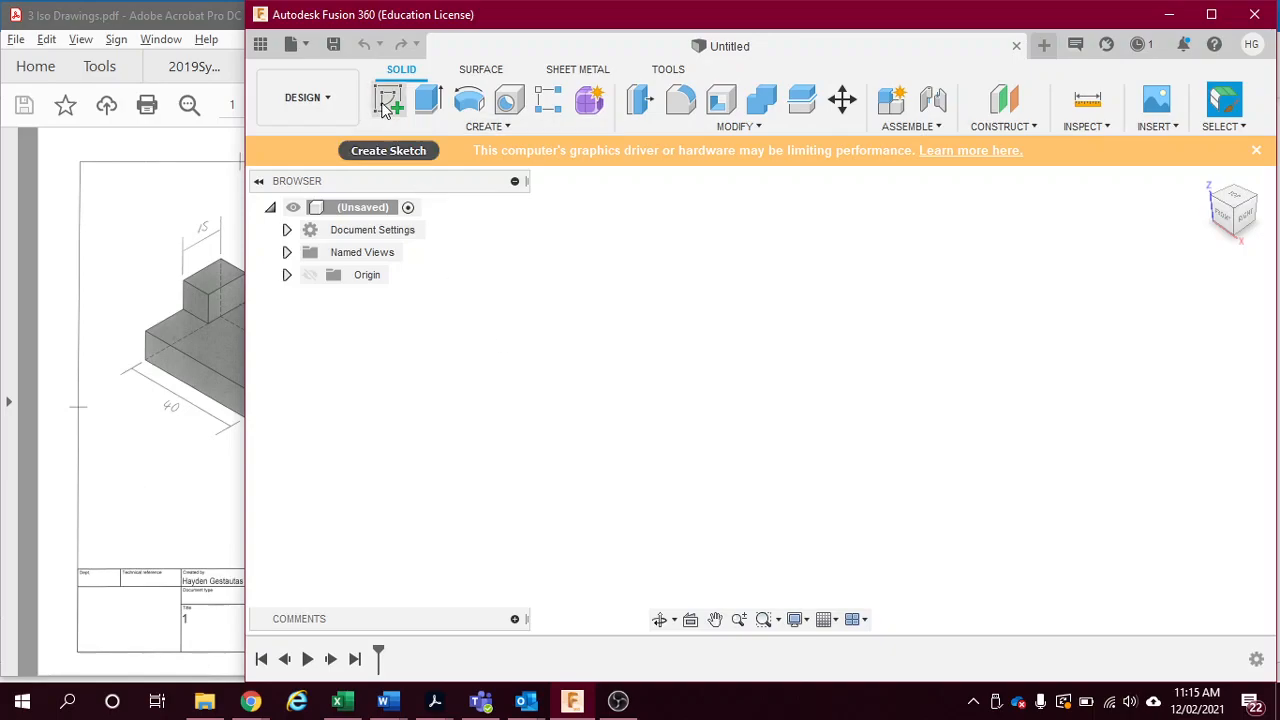
pyautogui.moveTo(388, 100)
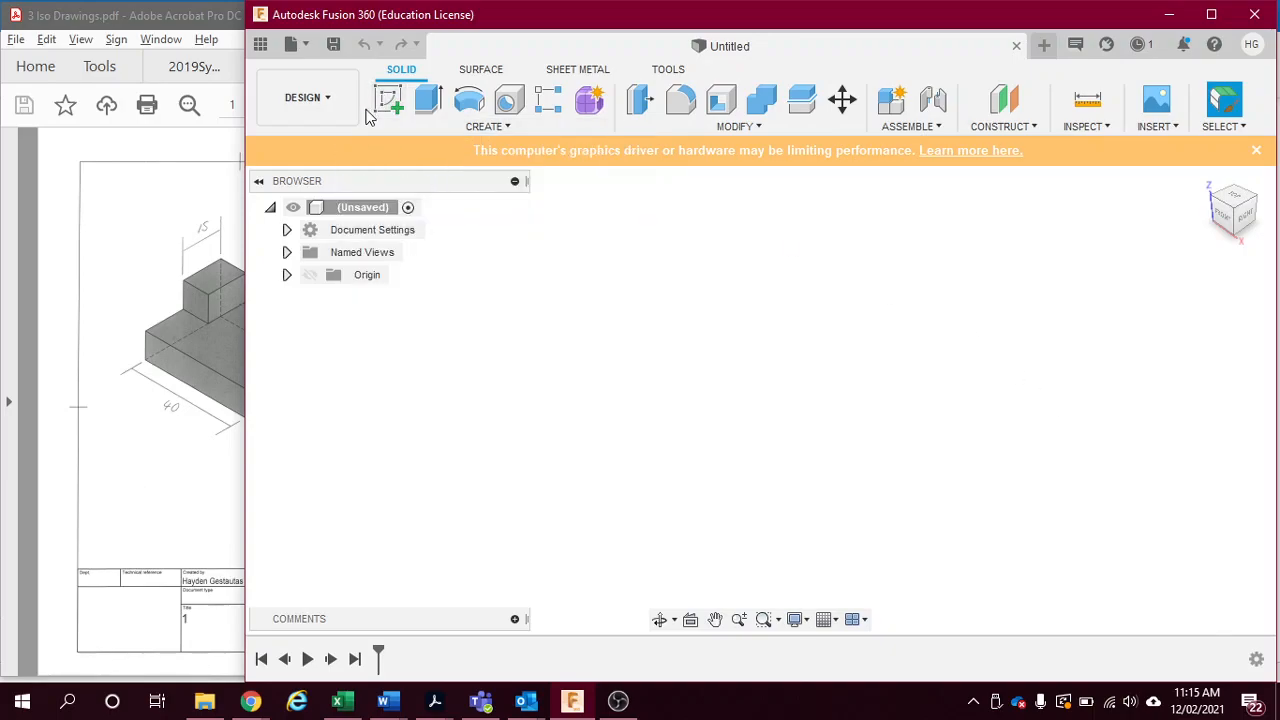
pyautogui.moveTo(388, 100)
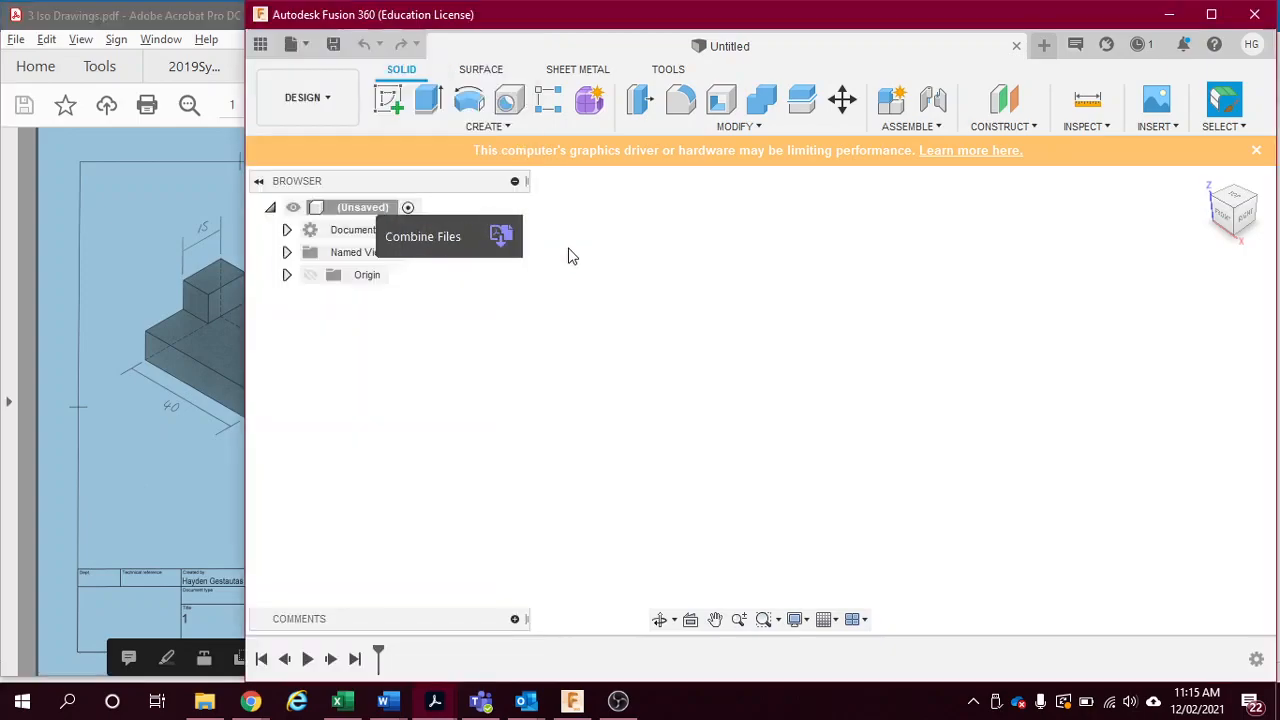
# - Start a new sketch via Create Sketch in the Solid toolbar
pyautogui.click(389, 99)
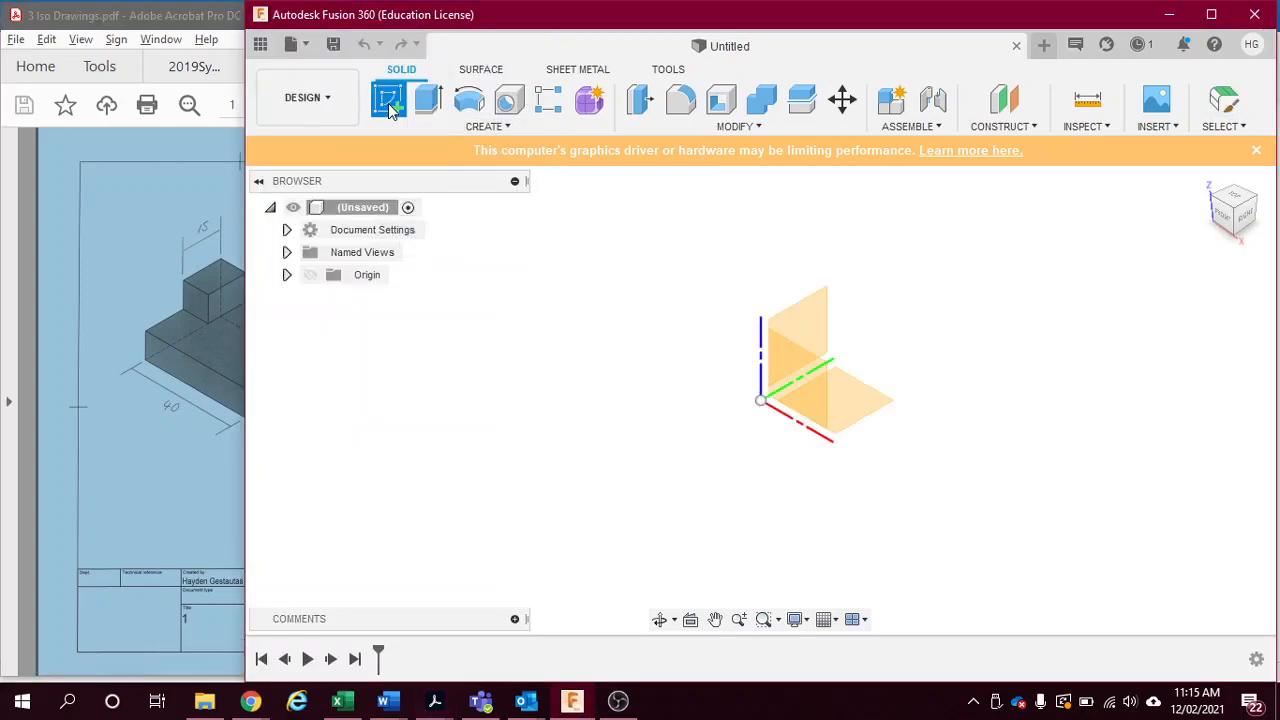
pyautogui.click(388, 100)
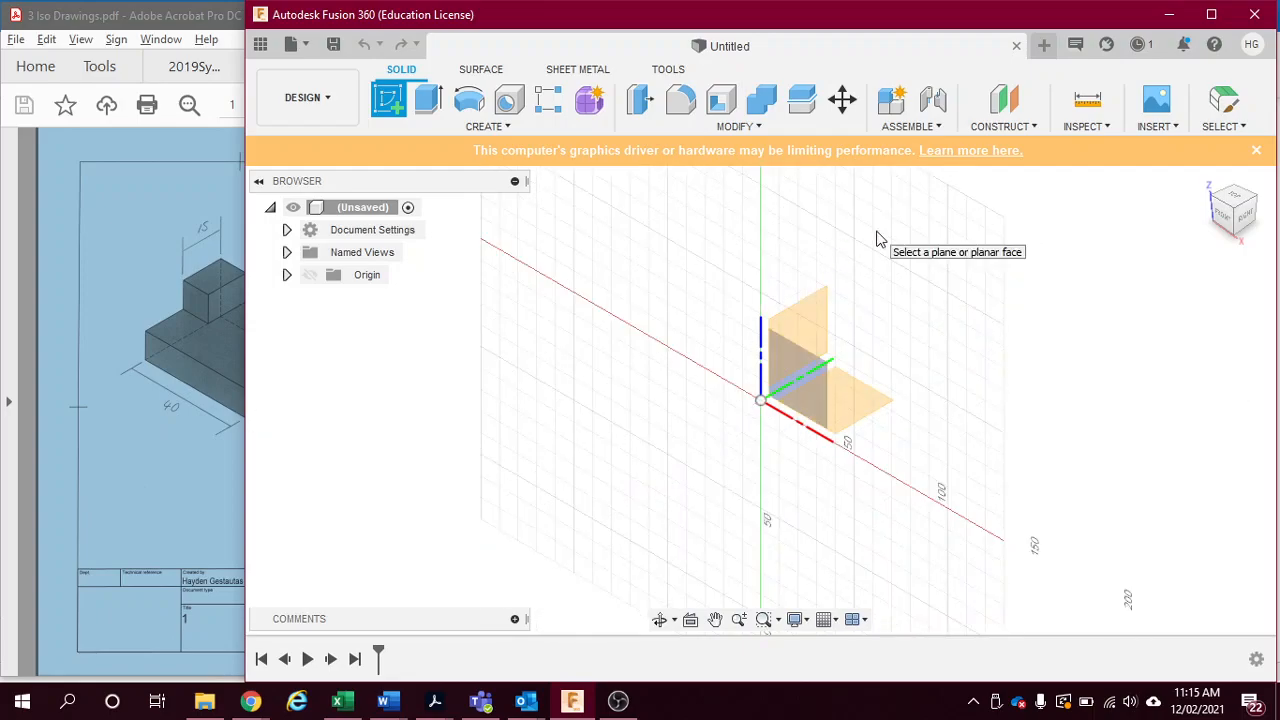
pyautogui.moveTo(918, 260)
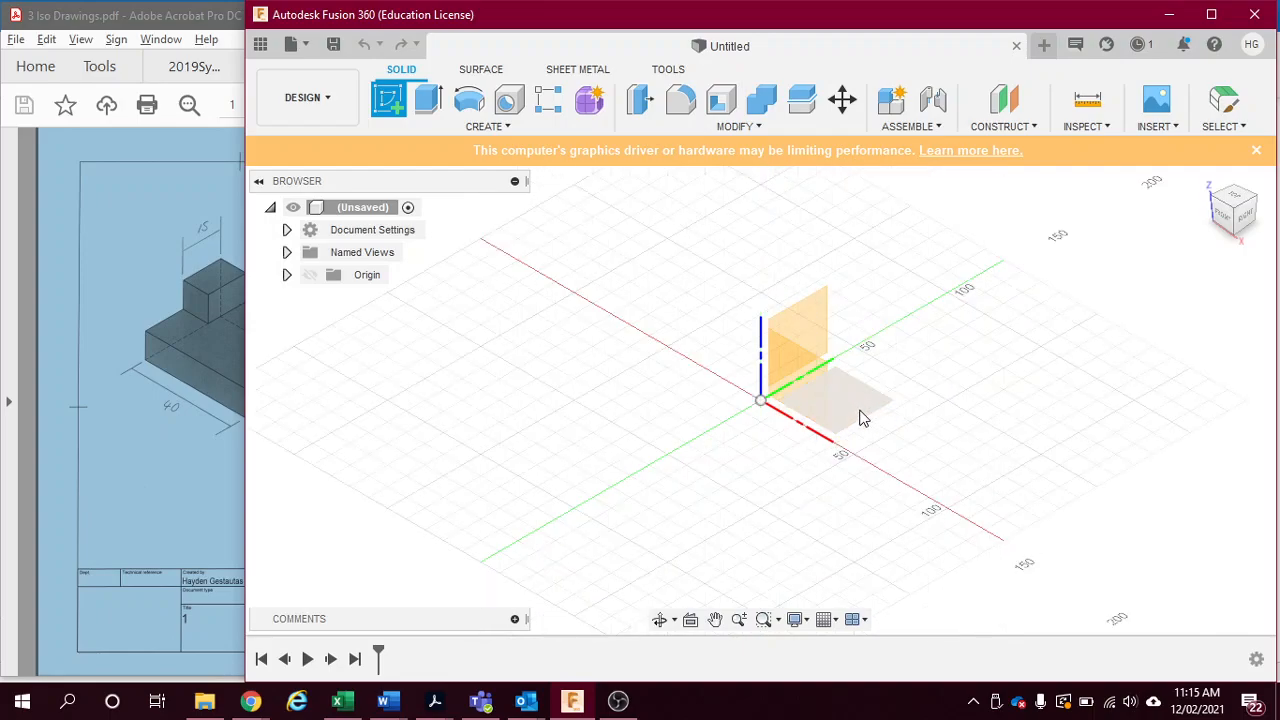
pyautogui.moveTo(855, 407)
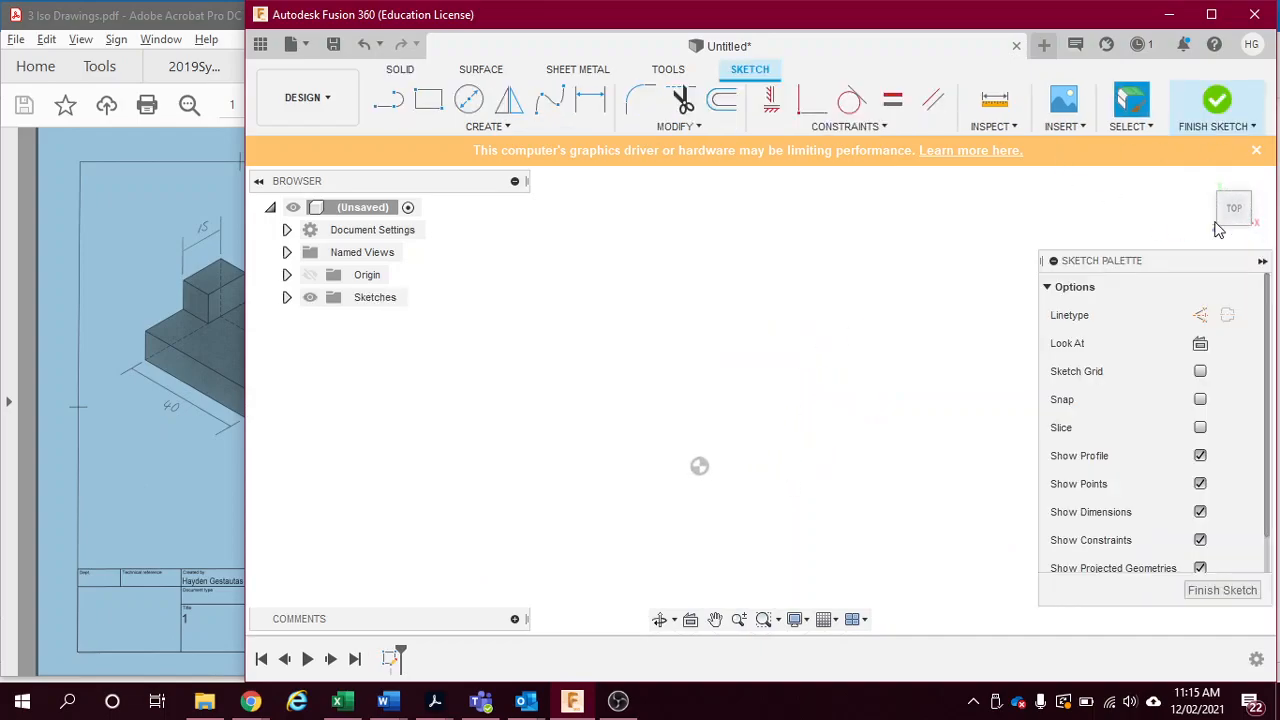
pyautogui.moveTo(277, 258)
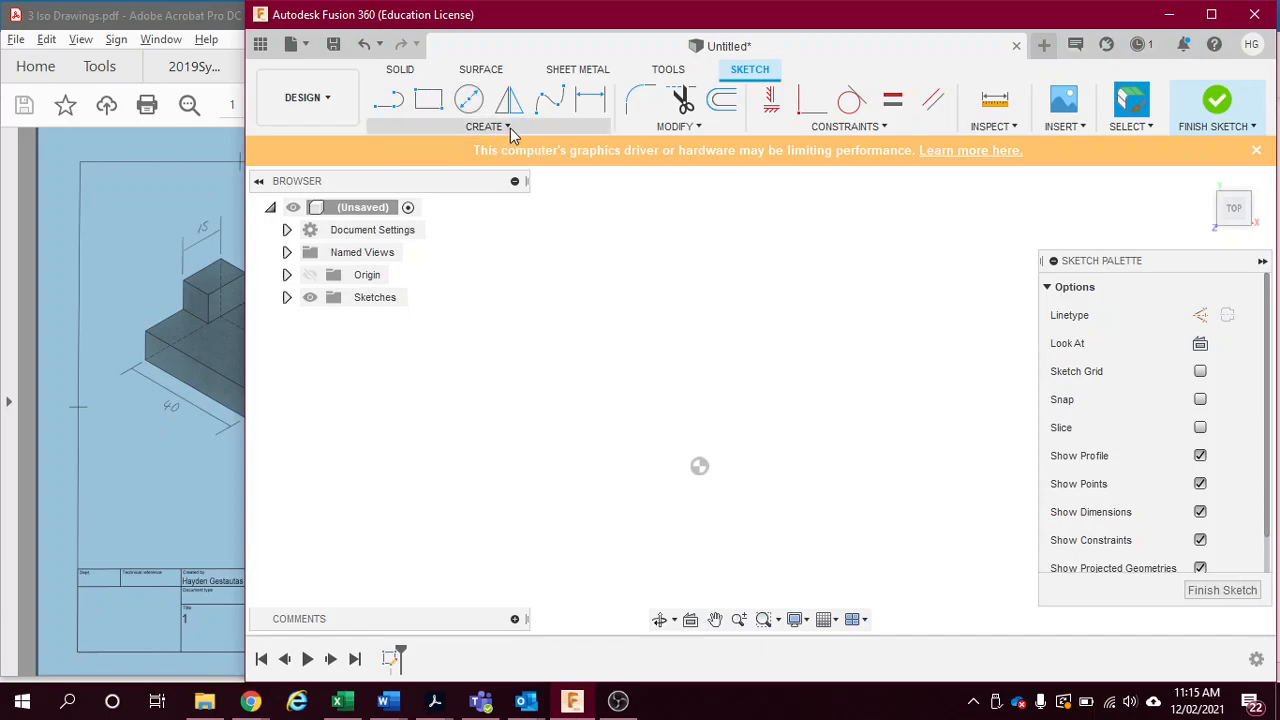
# - Open the sketch Create dropdown to pick the 2-Point Rectangle tool
pyautogui.click(488, 126)
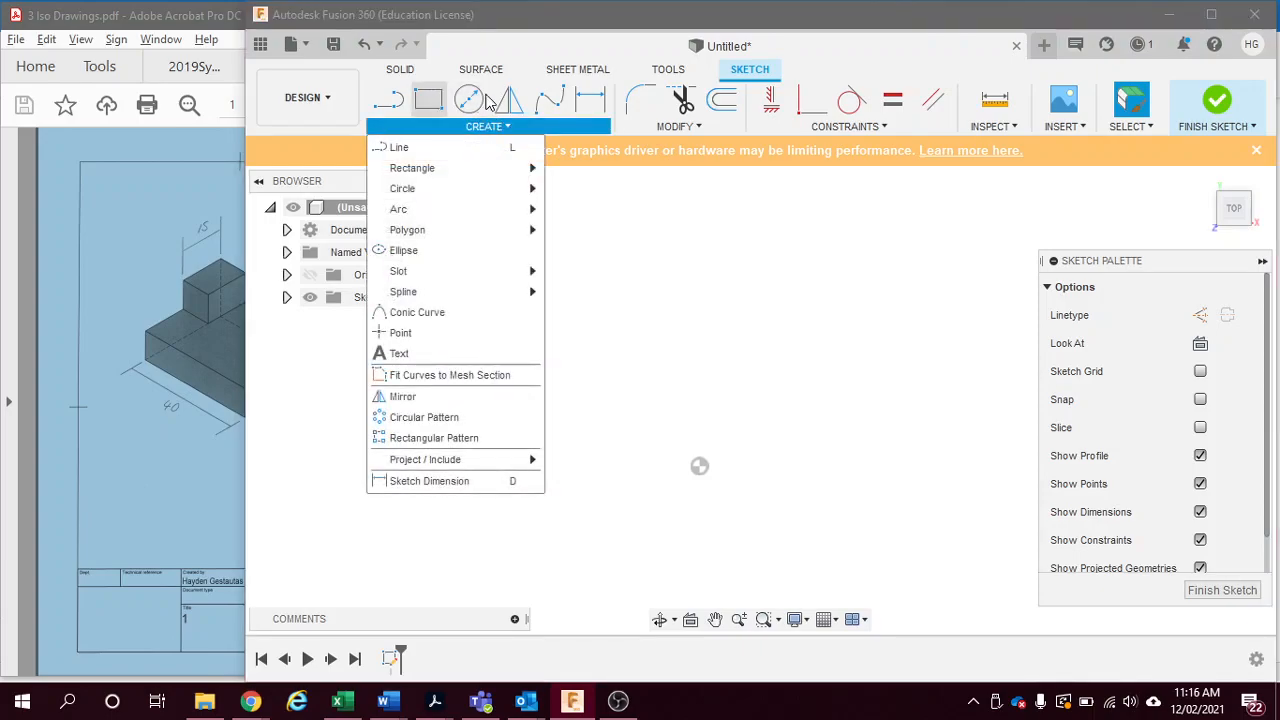
pyautogui.moveTo(640, 85)
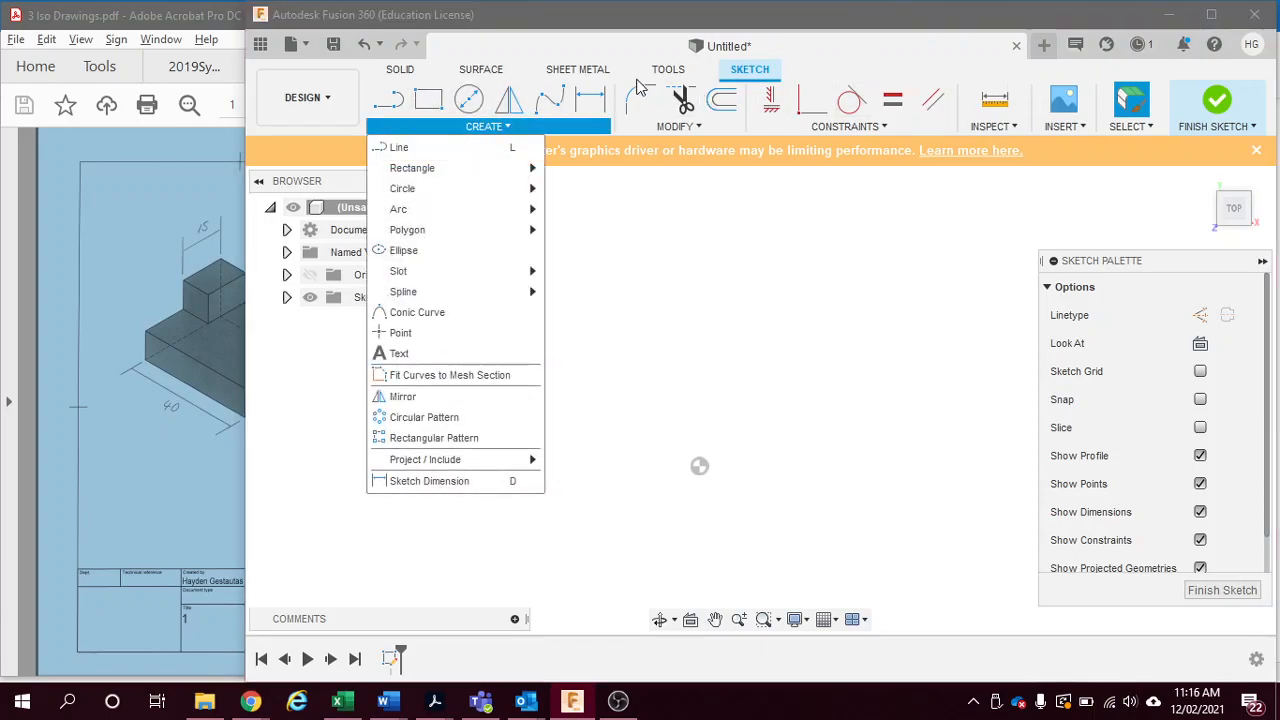
pyautogui.moveTo(428, 99)
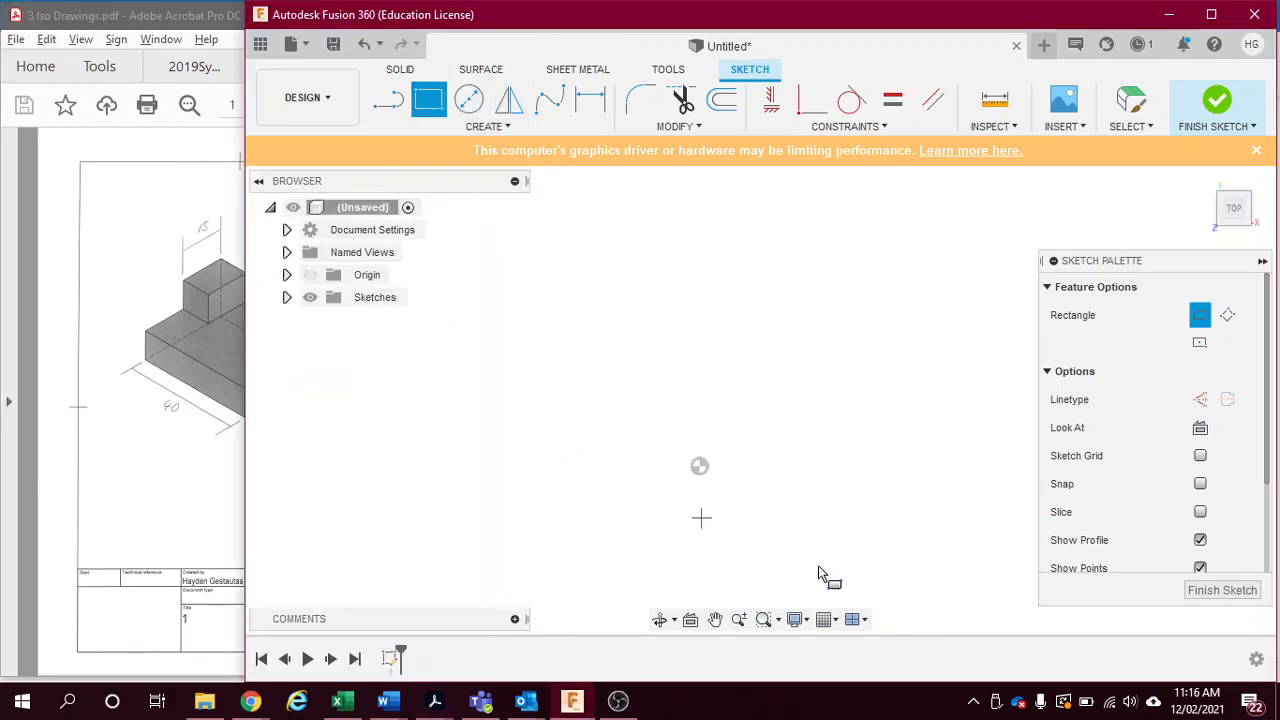
# - Draw a rectangle from the origin and dimension it 30 by 40 mm
pyautogui.moveTo(700, 466); pyautogui.dragTo(810, 380)
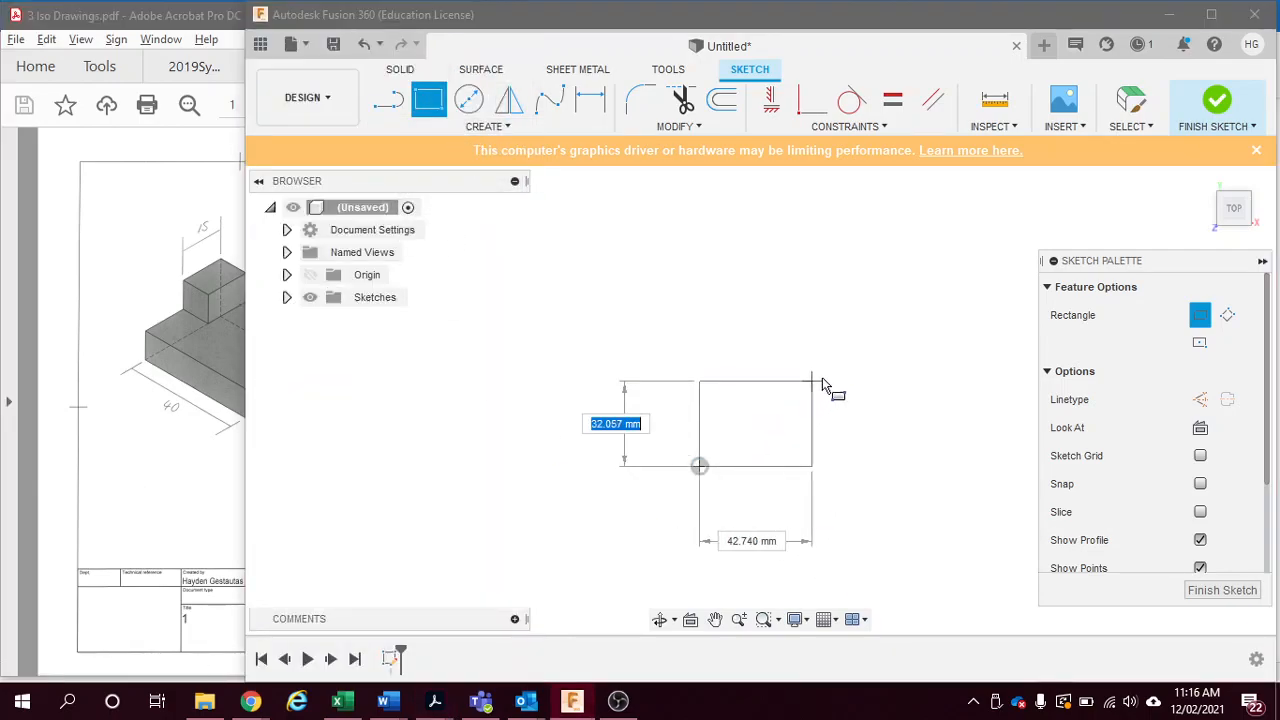
pyautogui.moveTo(825, 378)
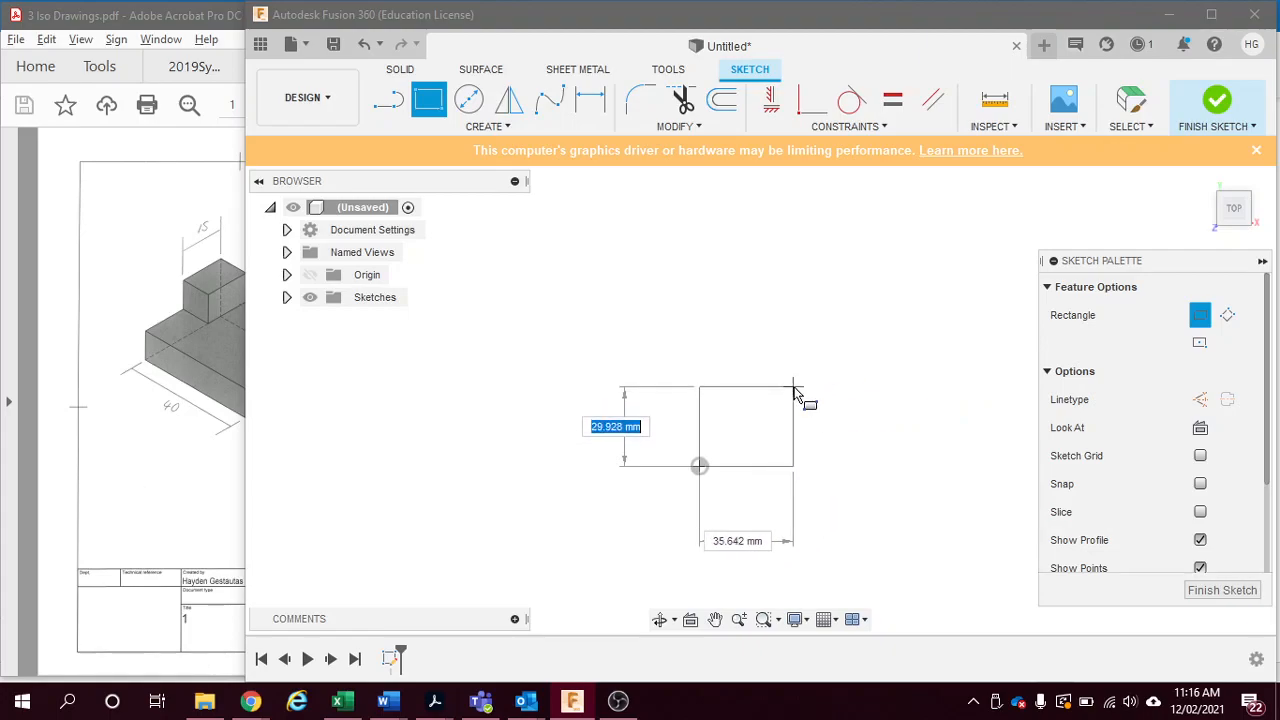
pyautogui.write('30')
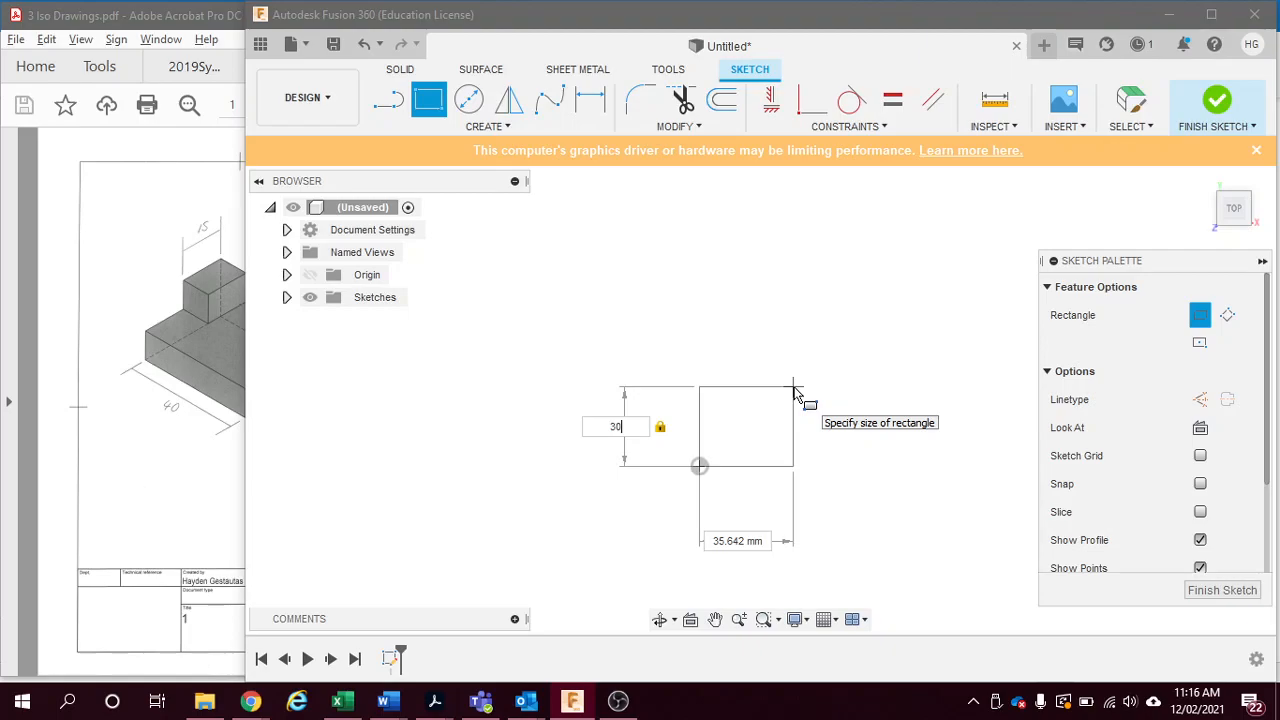
pyautogui.press('Tab')
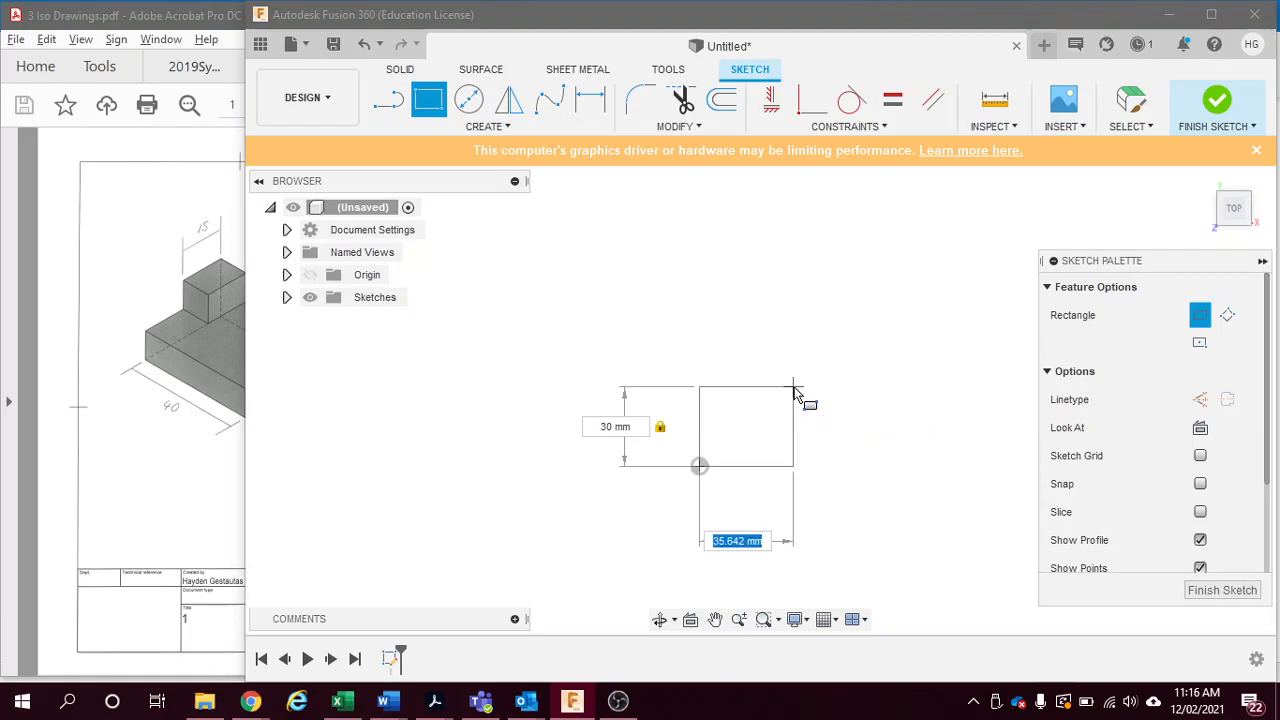
pyautogui.write('40.00')
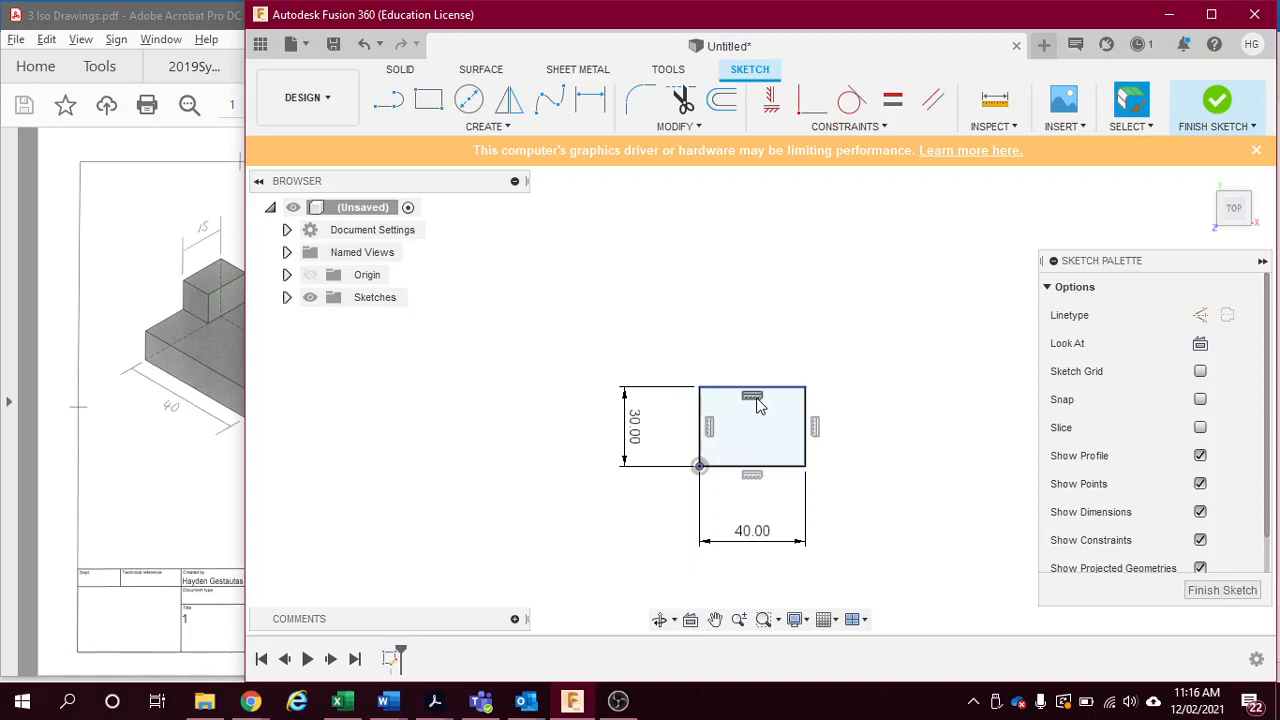
pyautogui.click(740, 434)
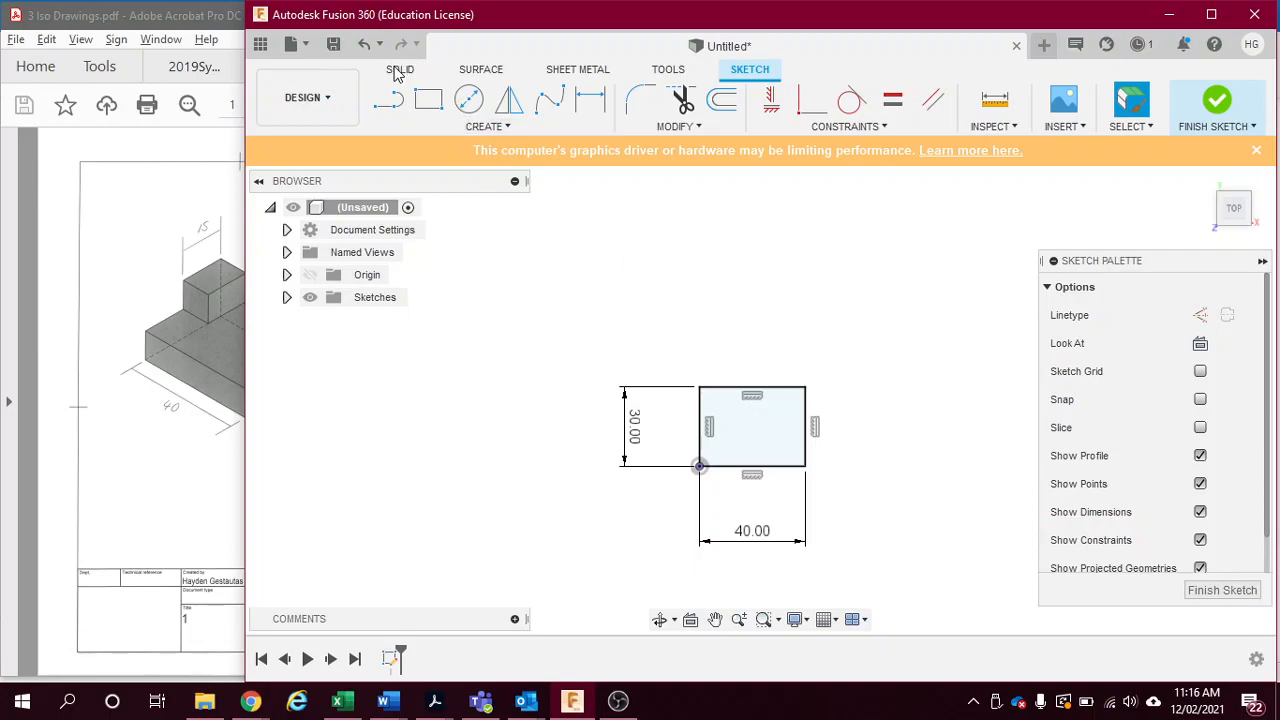
# - Extrude the 40 by 30 rectangle 10 mm into the base block
pyautogui.click(401, 69)
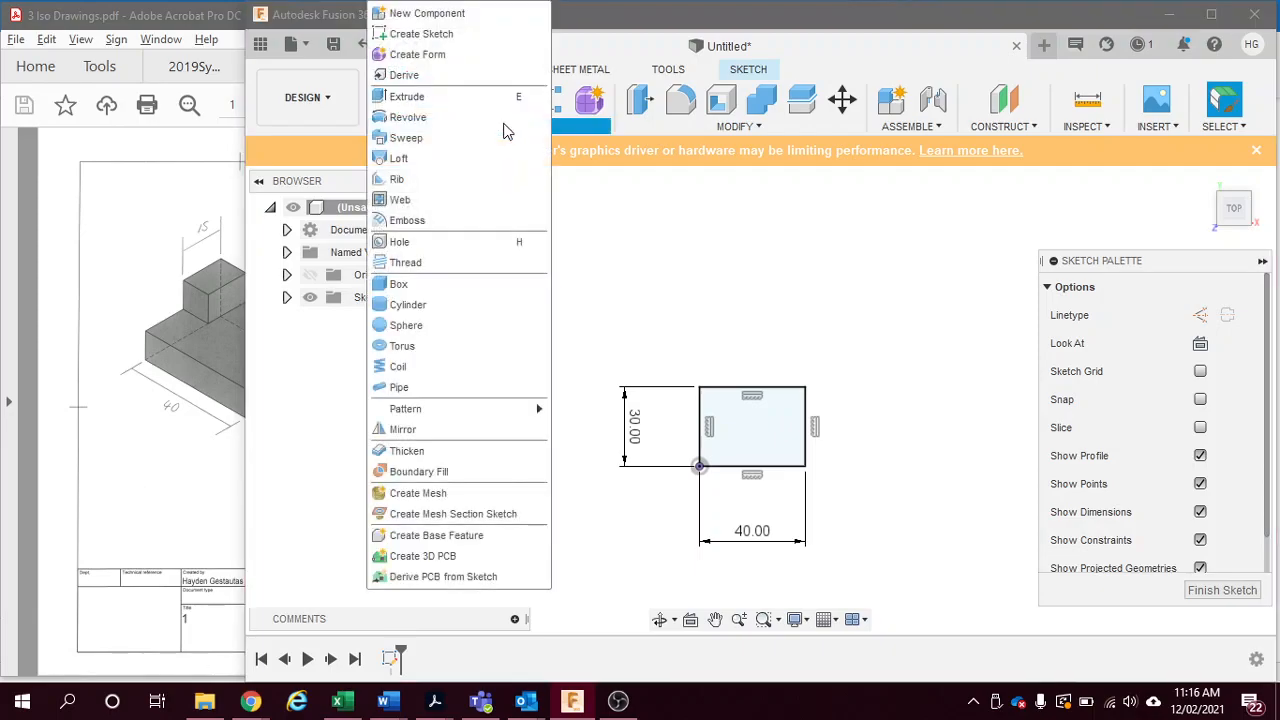
pyautogui.moveTo(408, 117)
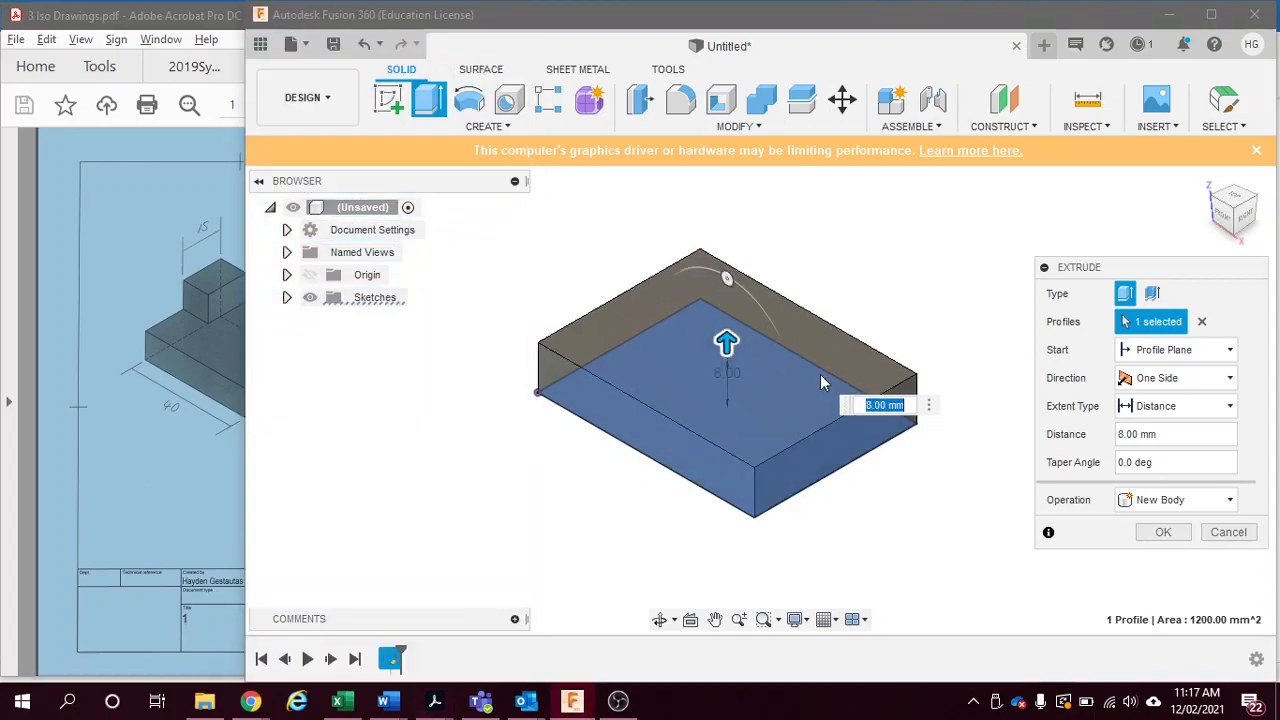
pyautogui.write('10')
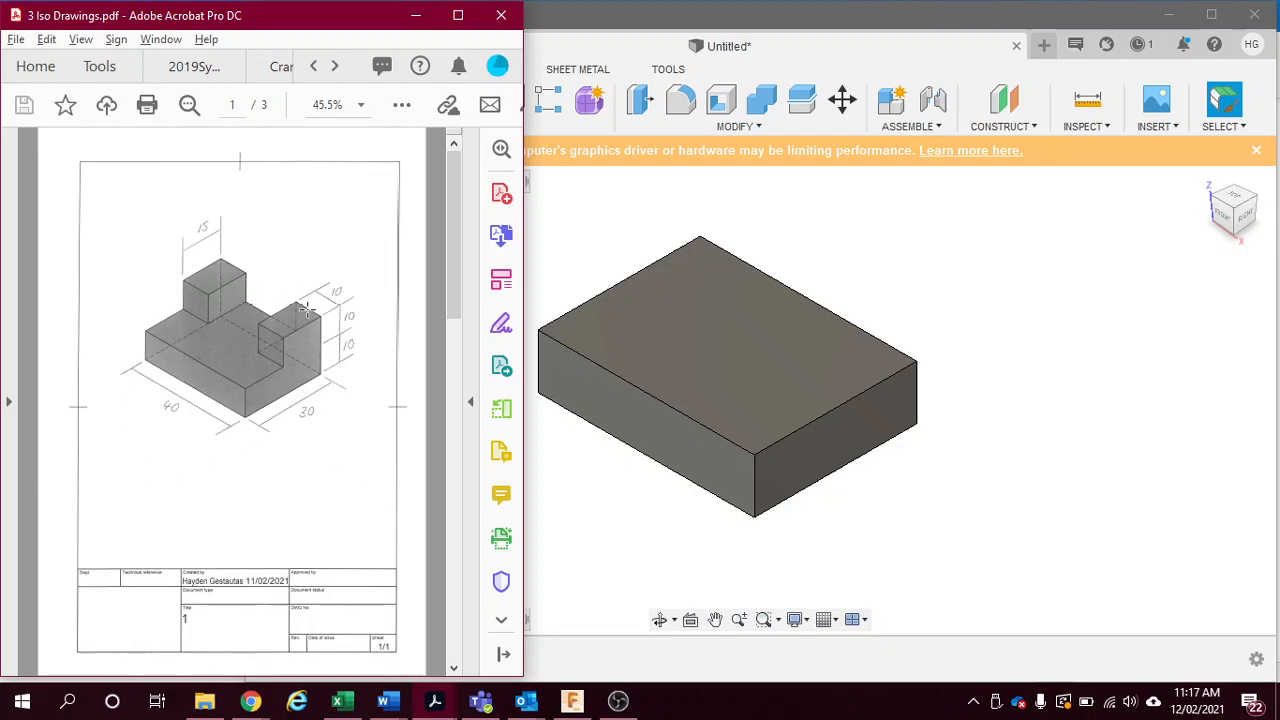
pyautogui.moveTo(195, 295)
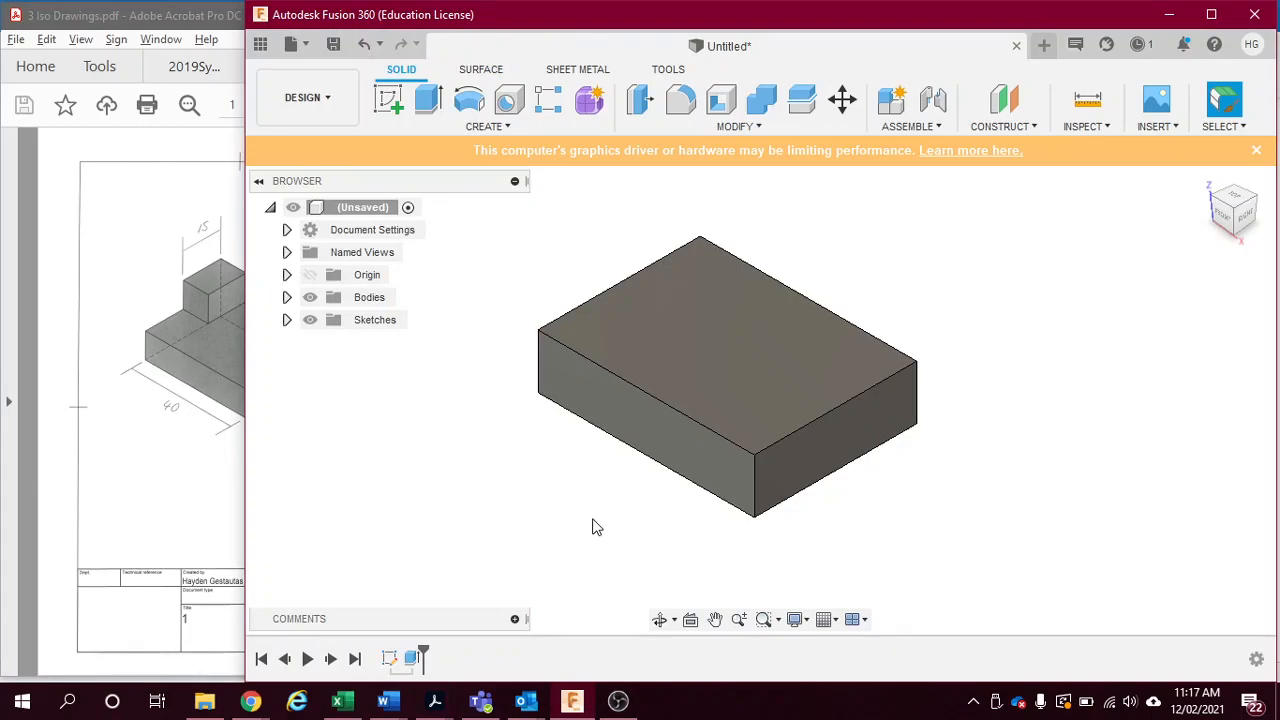
pyautogui.moveTo(389, 100)
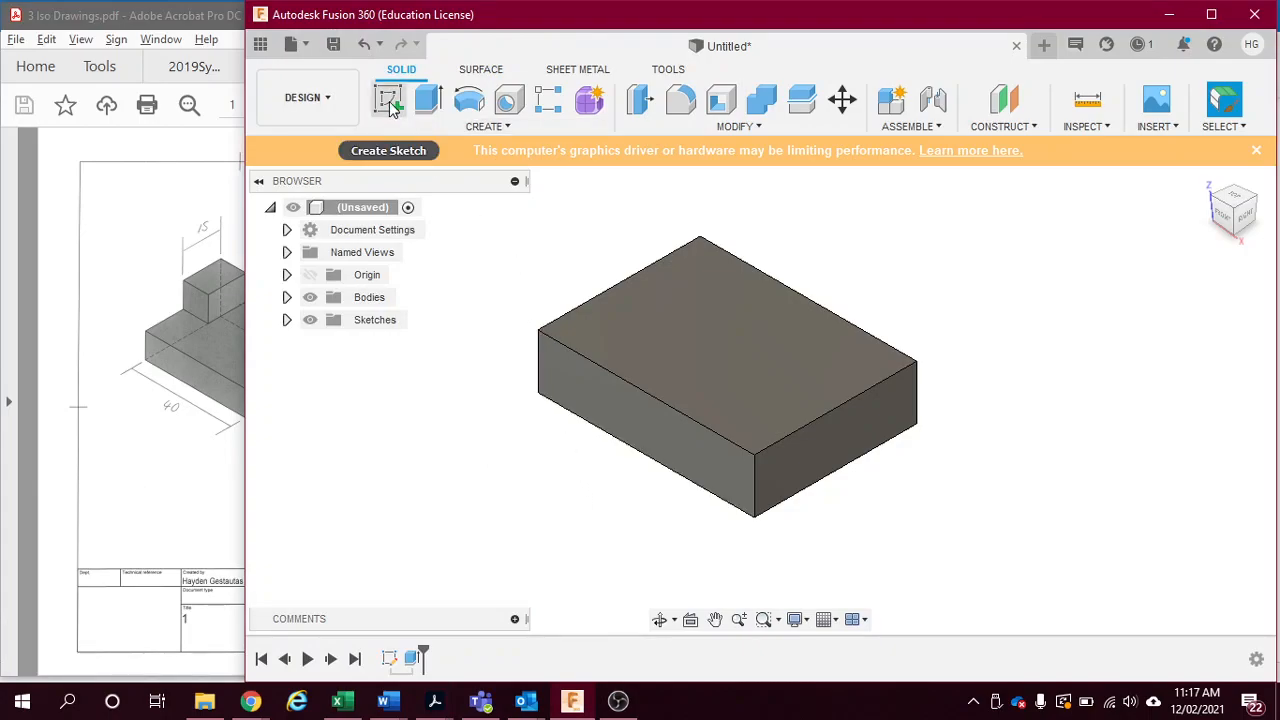
# - Start a new sketch on the base block's face
pyautogui.click(388, 99)
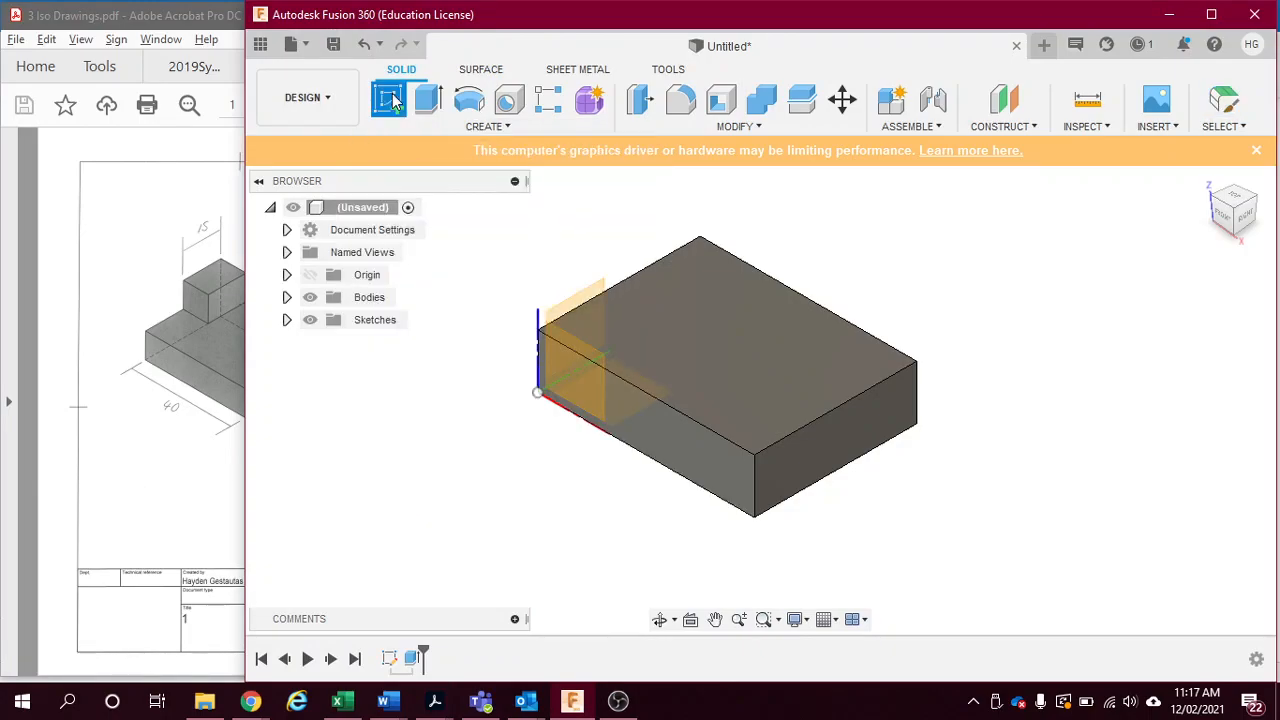
pyautogui.click(388, 98)
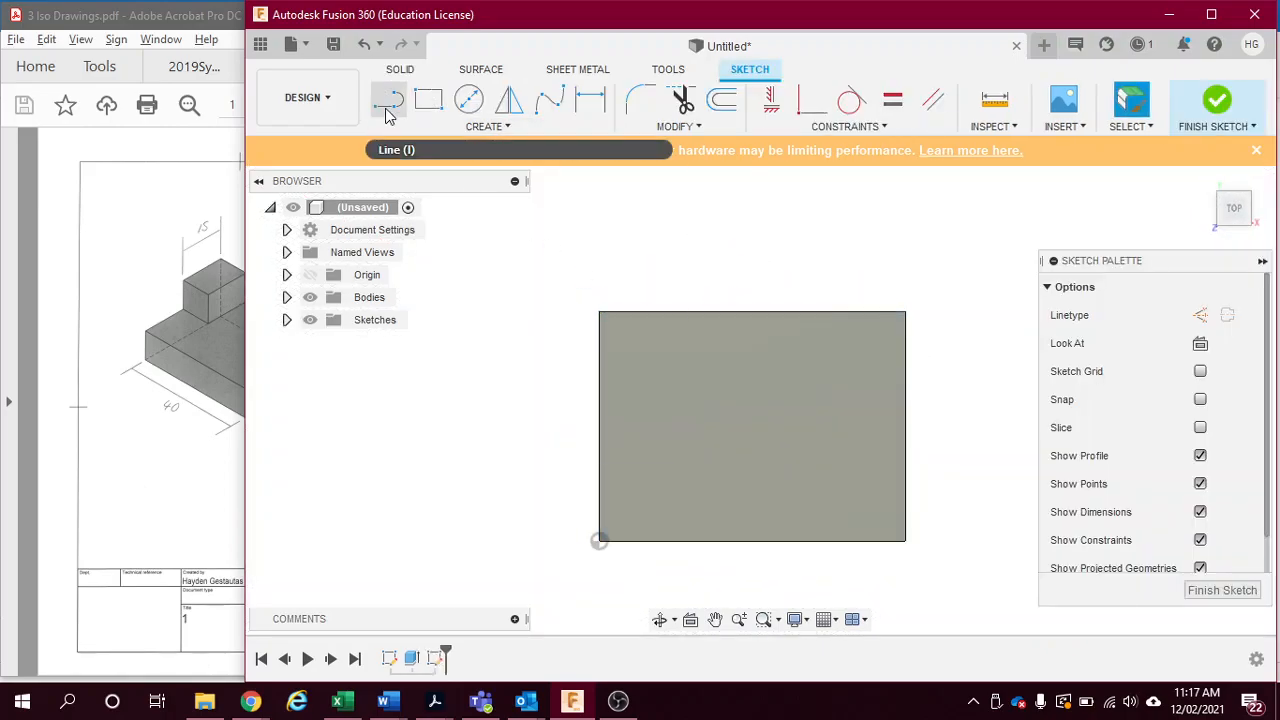
pyautogui.moveTo(428, 99)
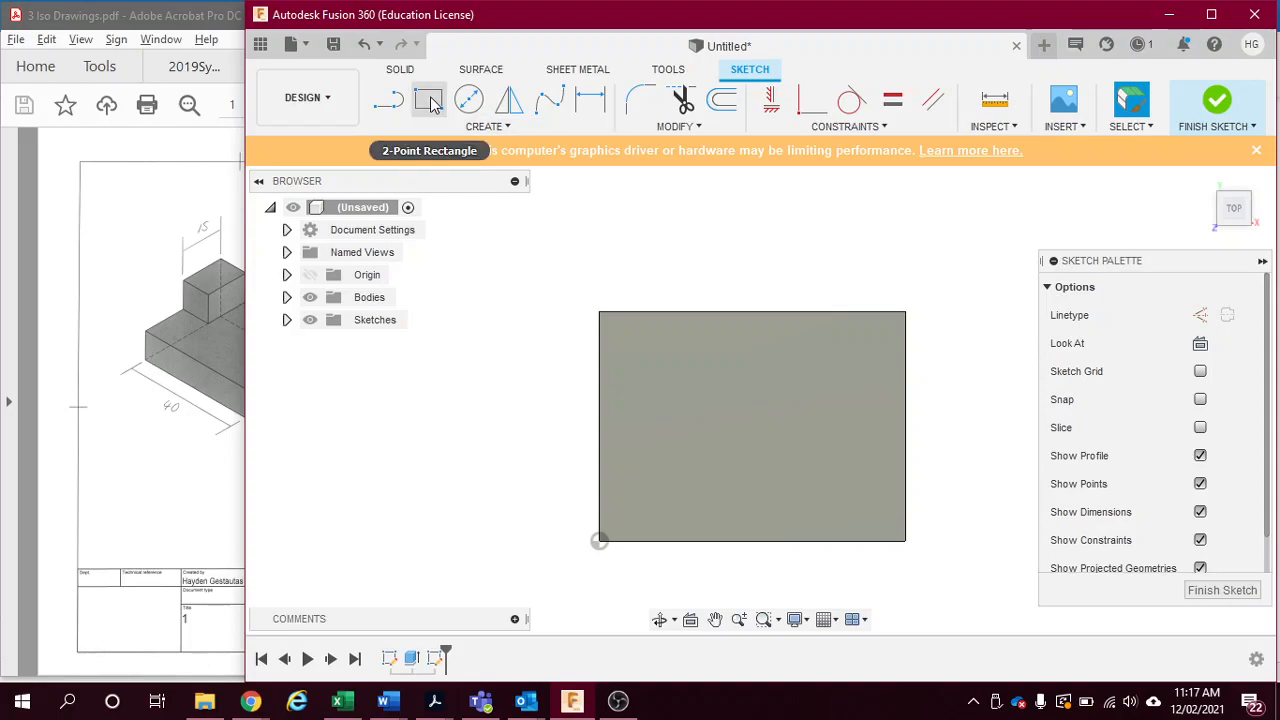
# - Choose the 2-Point Rectangle tool for the 10 by 15 corner rectangle
pyautogui.click(429, 99)
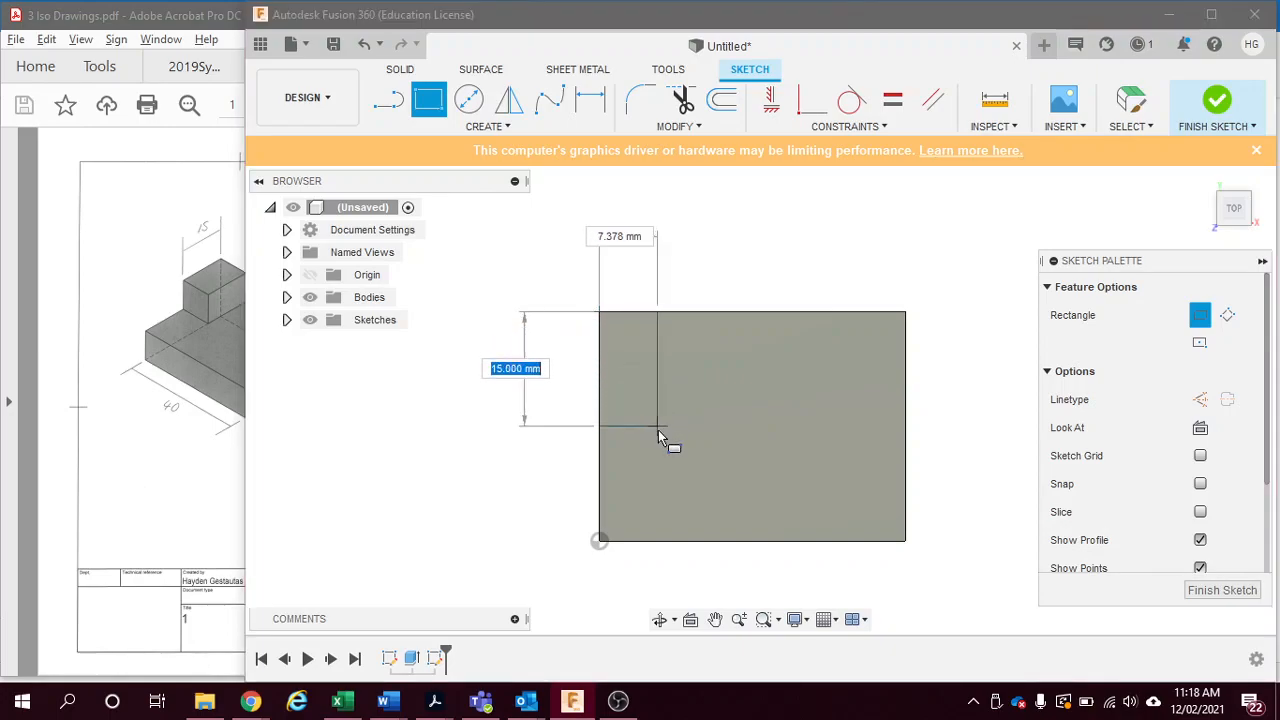
pyautogui.moveTo(665, 441)
pyautogui.write('10')
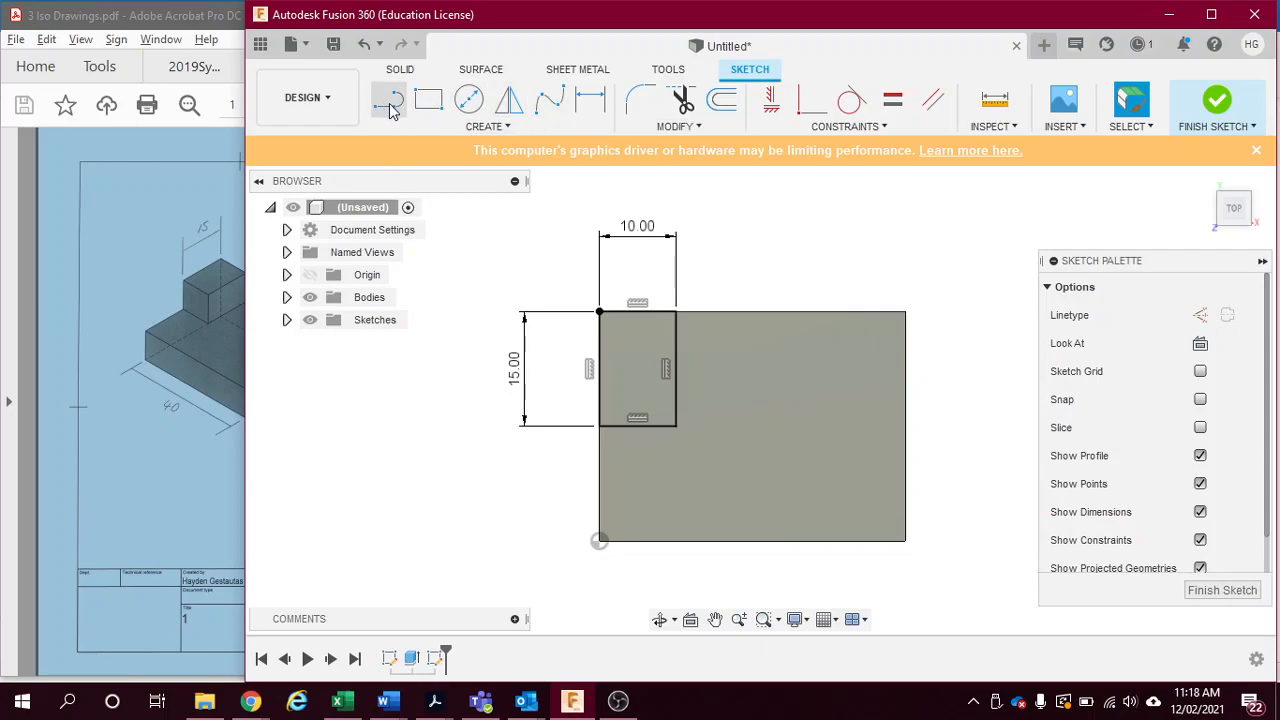
# - Draw a vertical construction line through the middle of the block face
pyautogui.click(388, 100)
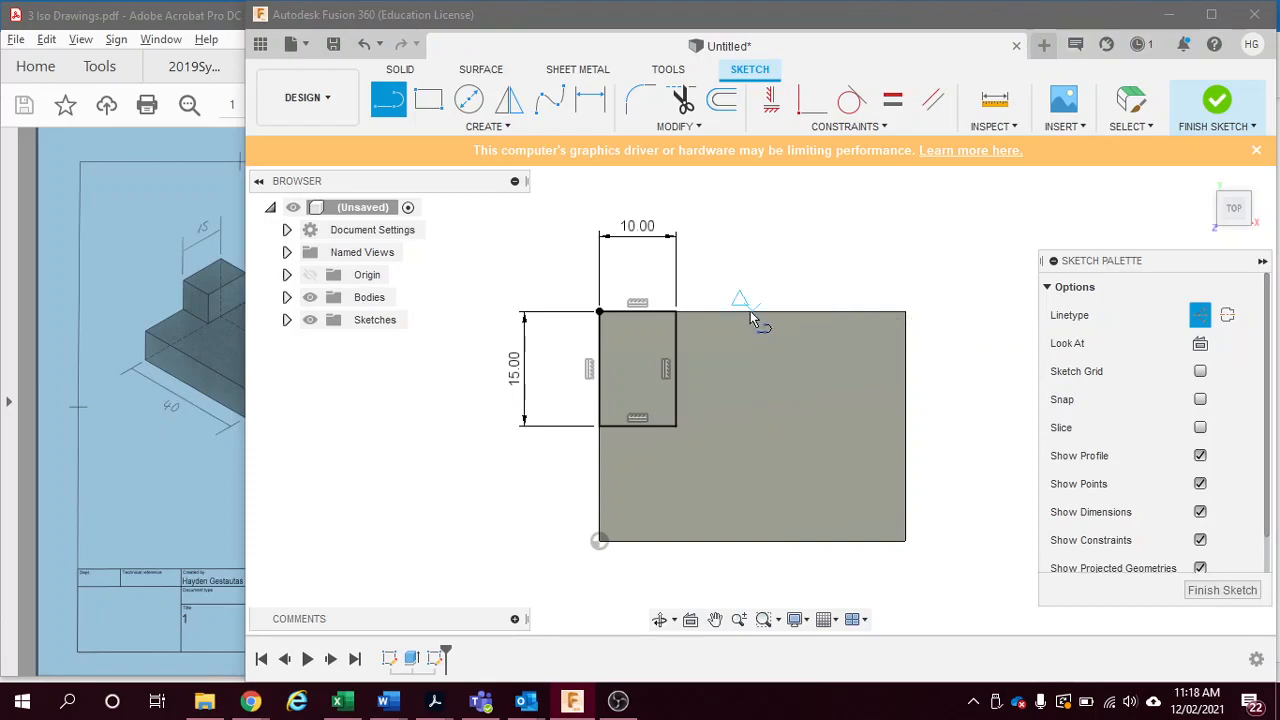
pyautogui.moveTo(750, 283)
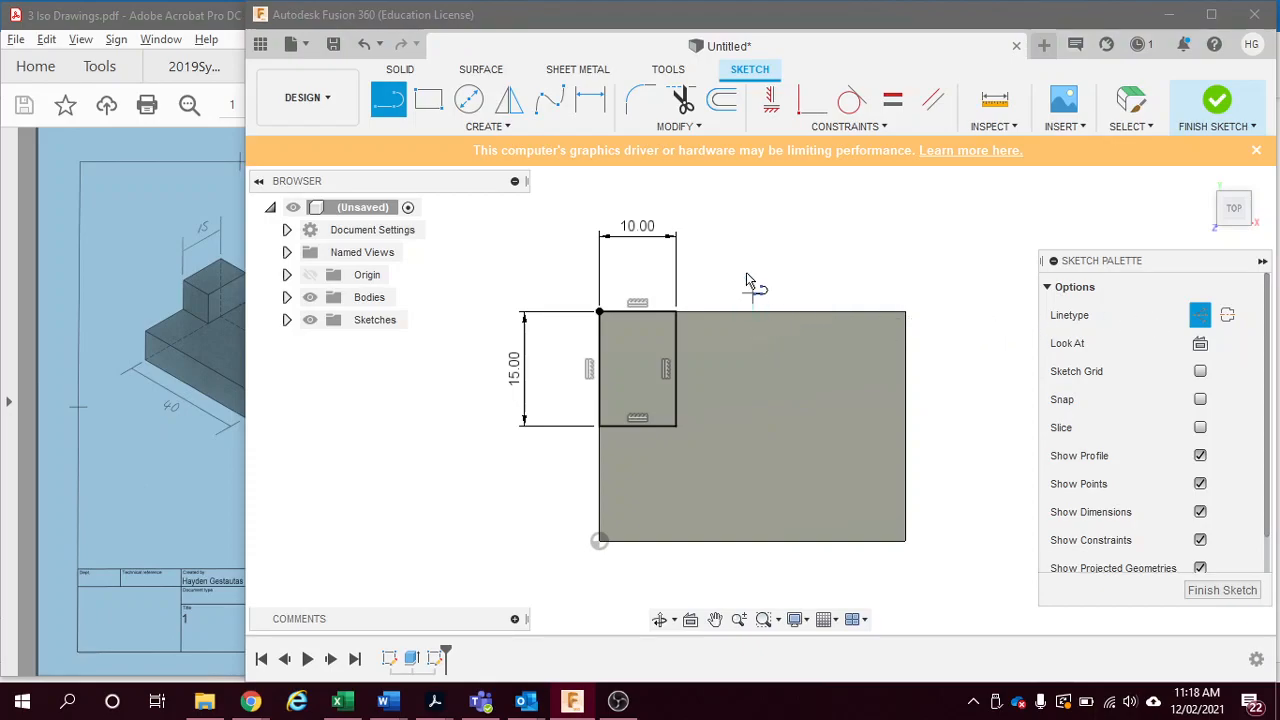
pyautogui.moveTo(770, 310)
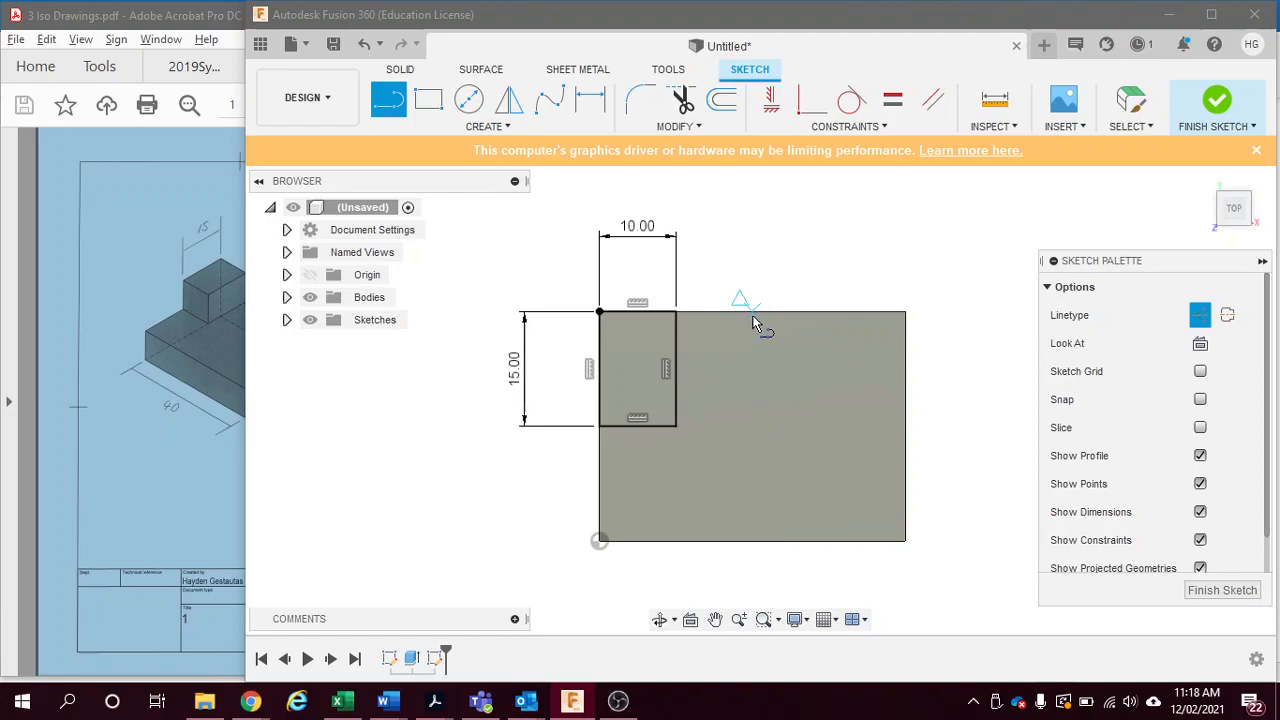
pyautogui.moveTo(753, 305); pyautogui.dragTo(753, 530)
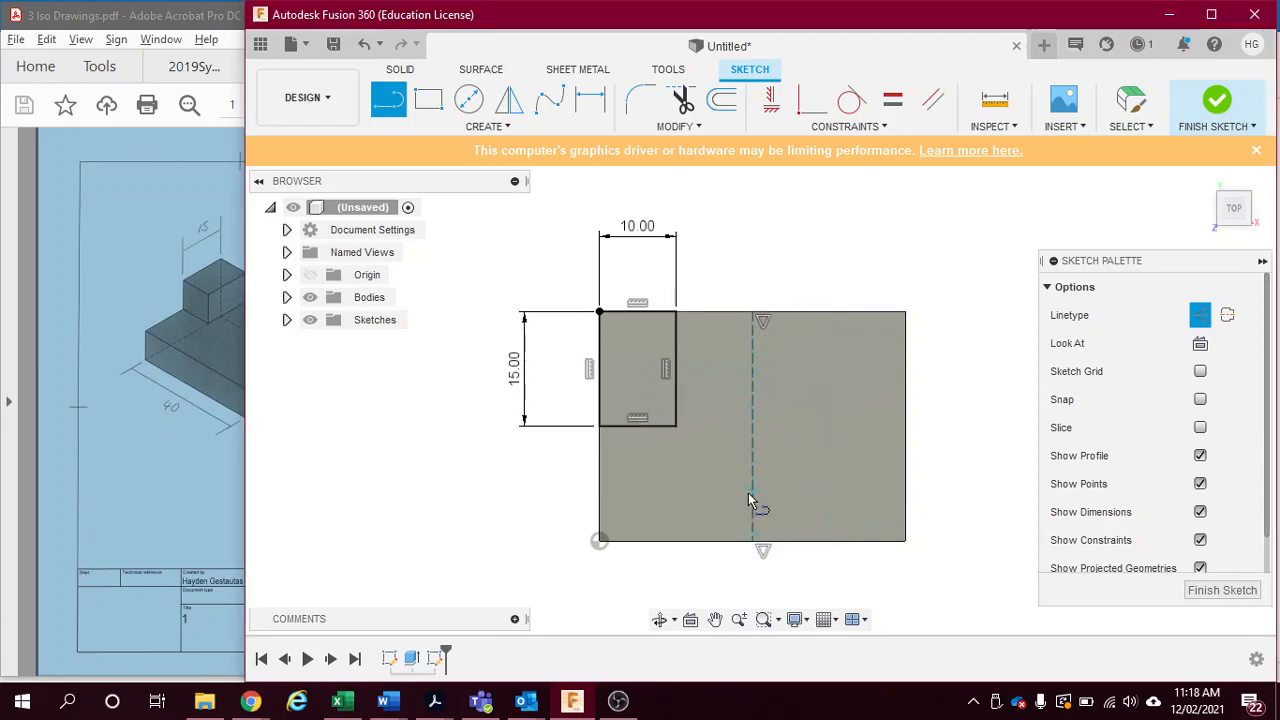
pyautogui.moveTo(905, 280)
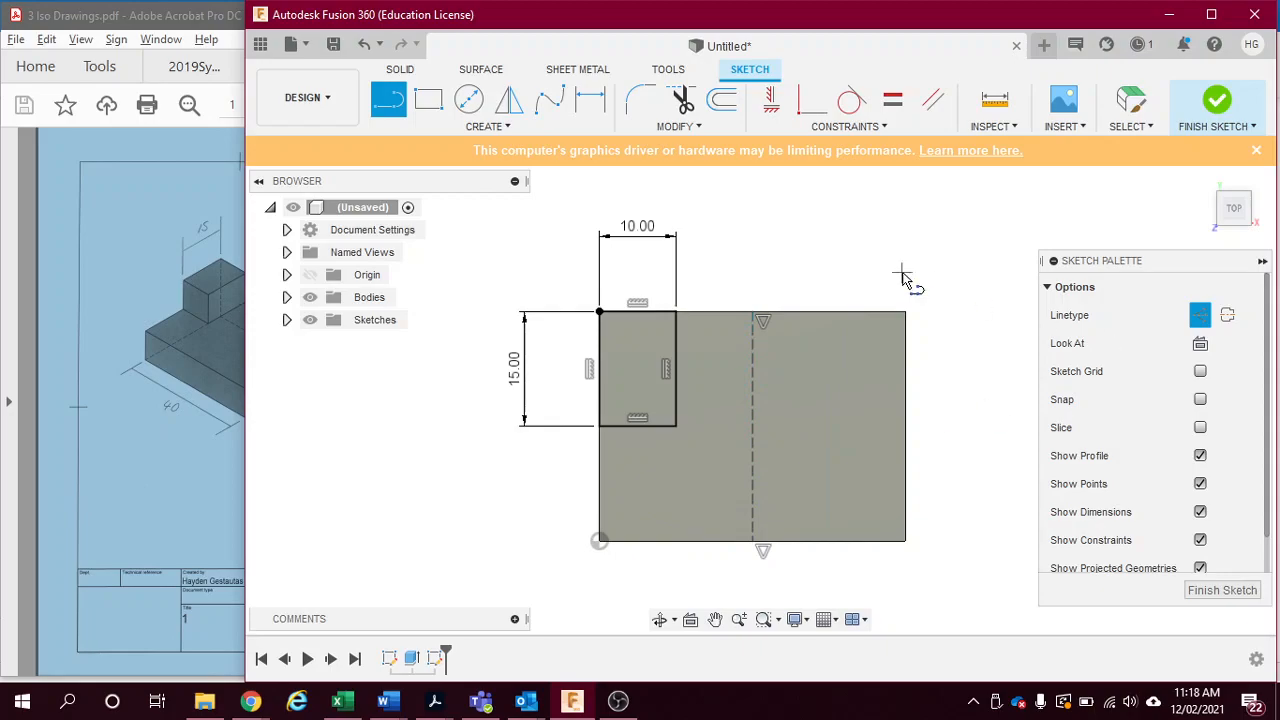
pyautogui.moveTo(745, 415)
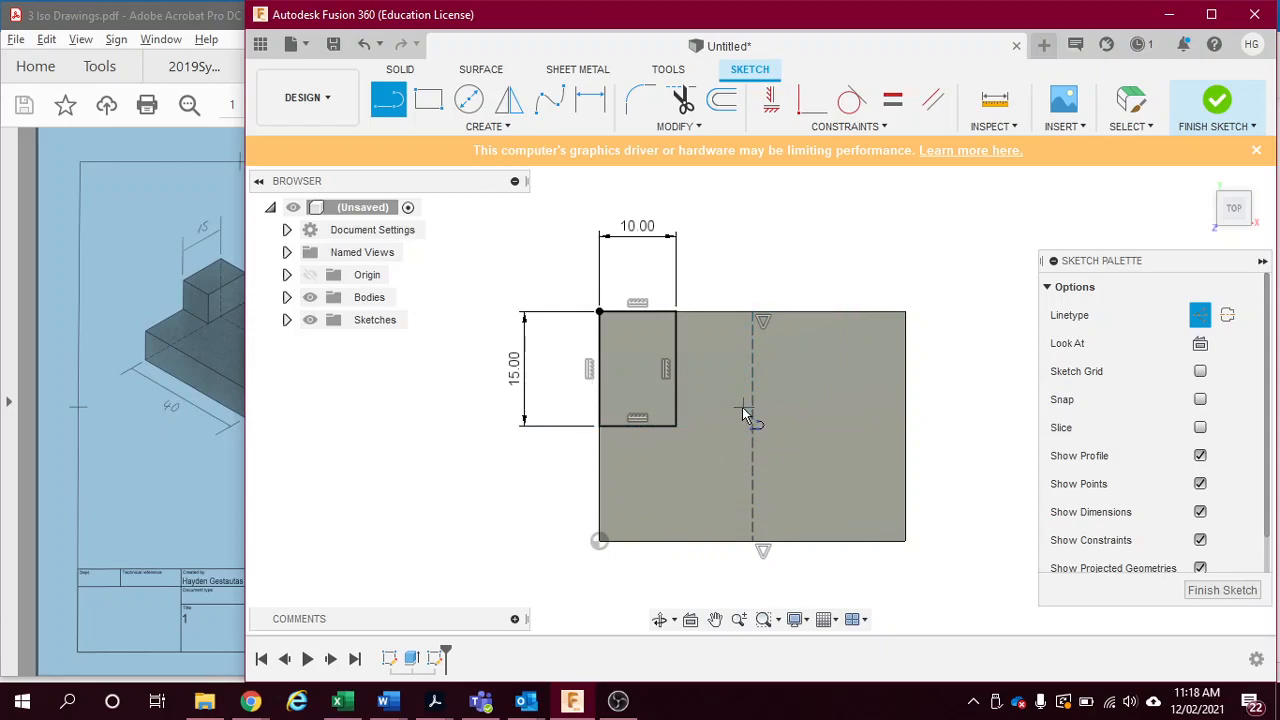
pyautogui.moveTo(775, 390)
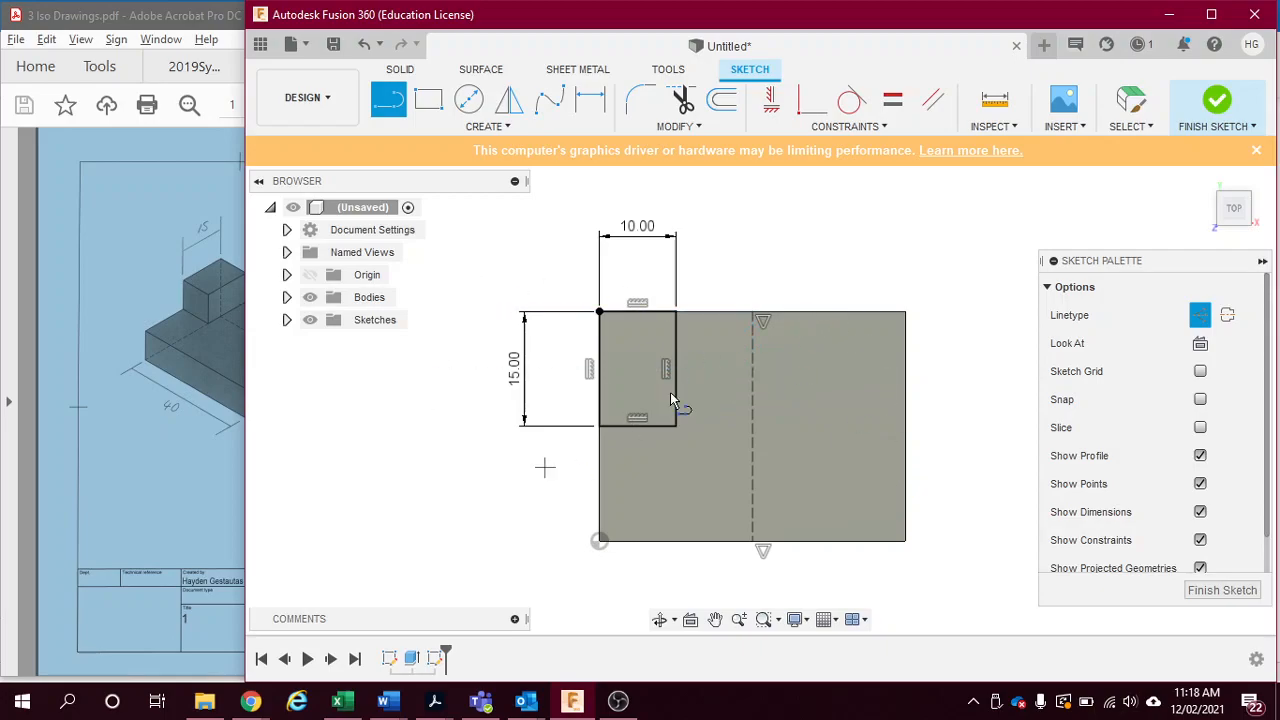
pyautogui.moveTo(350, 390)
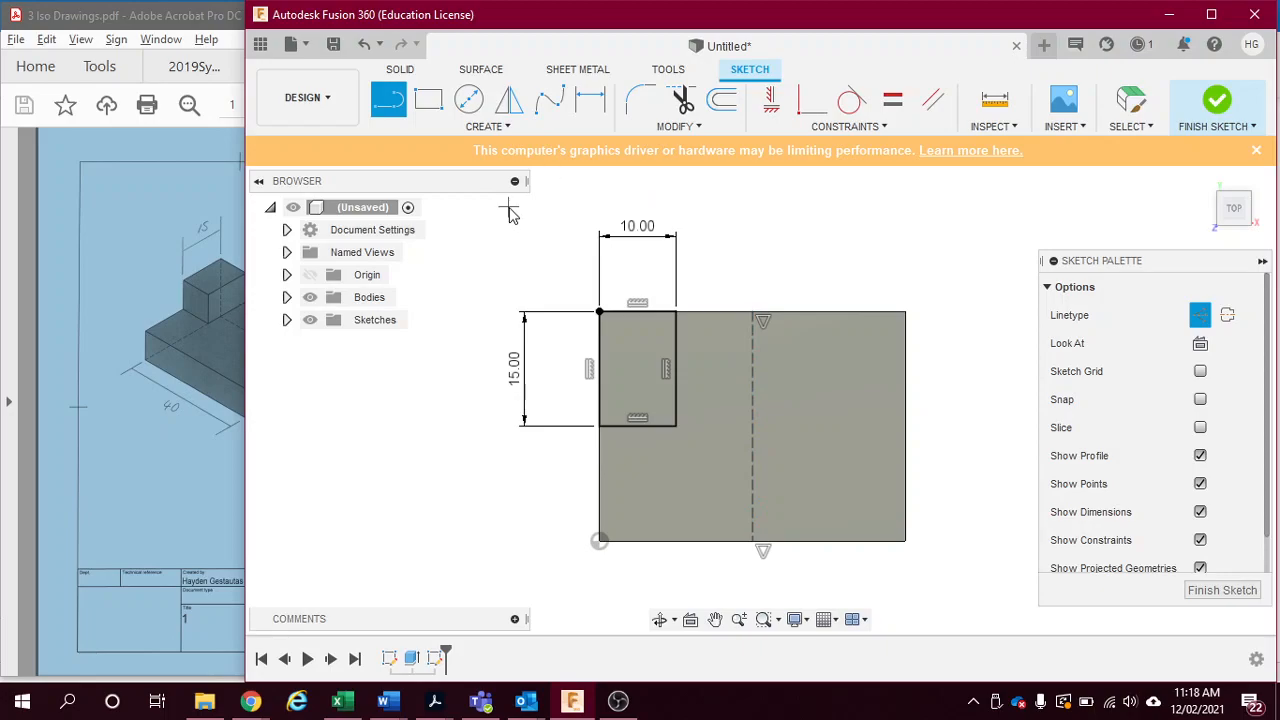
# - Mirror the corner rectangle's edges across the centre line and finish the sketch
pyautogui.click(509, 99)
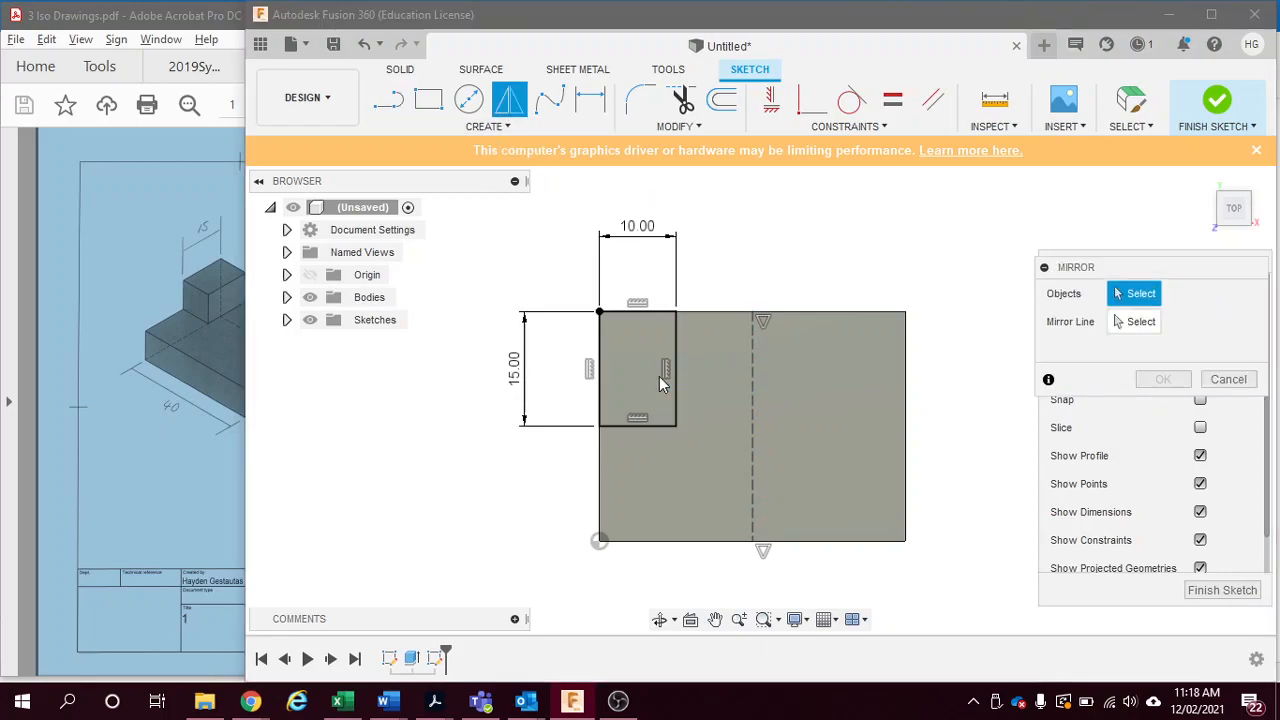
pyautogui.click(677, 370)
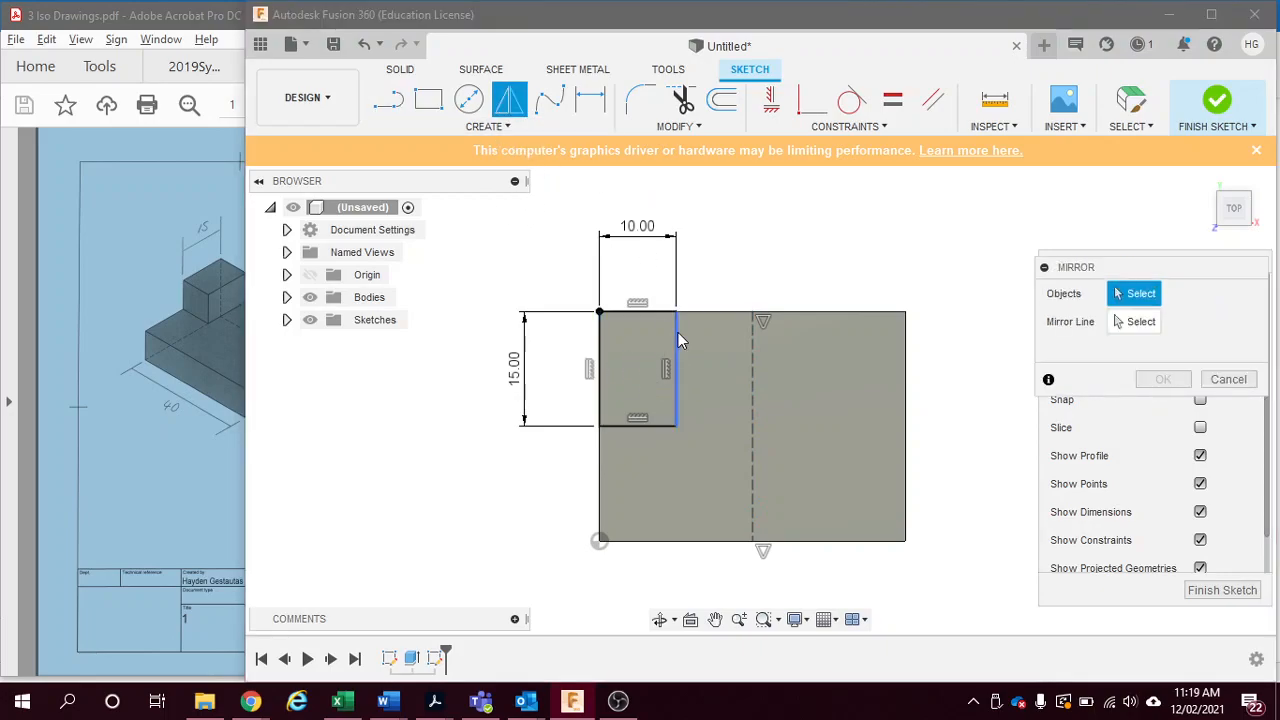
pyautogui.click(665, 368)
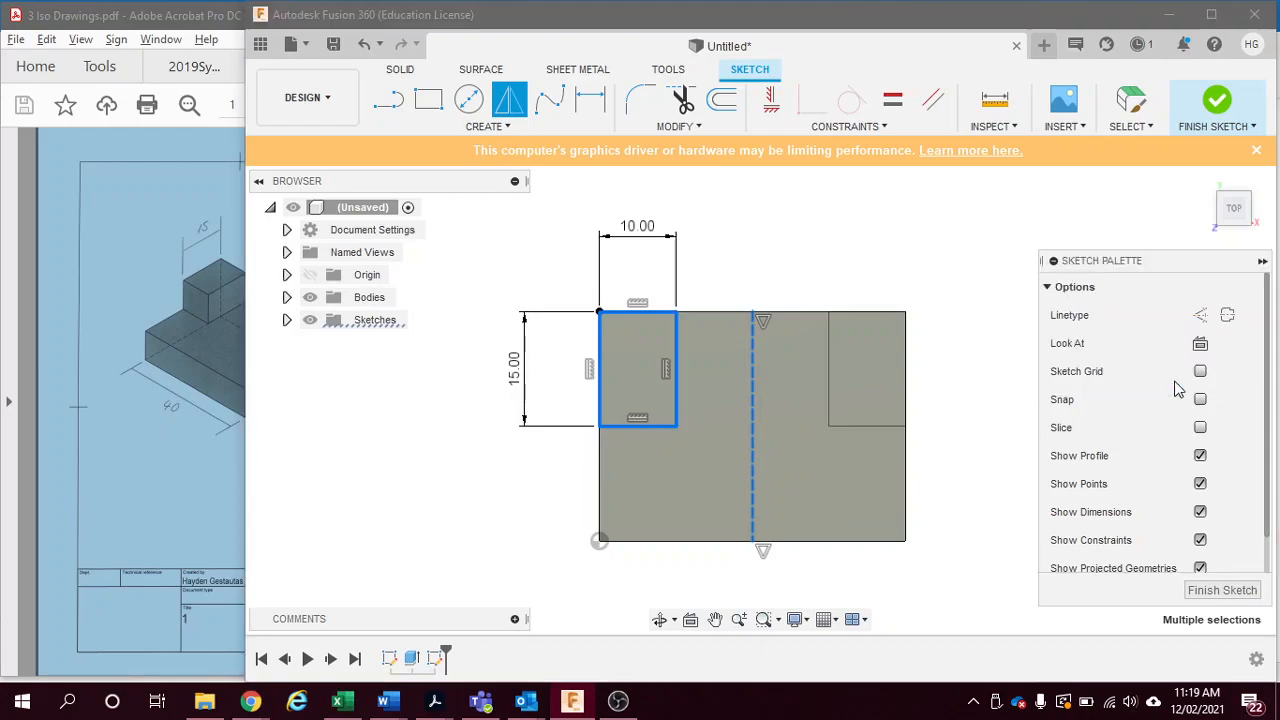
pyautogui.click(855, 363)
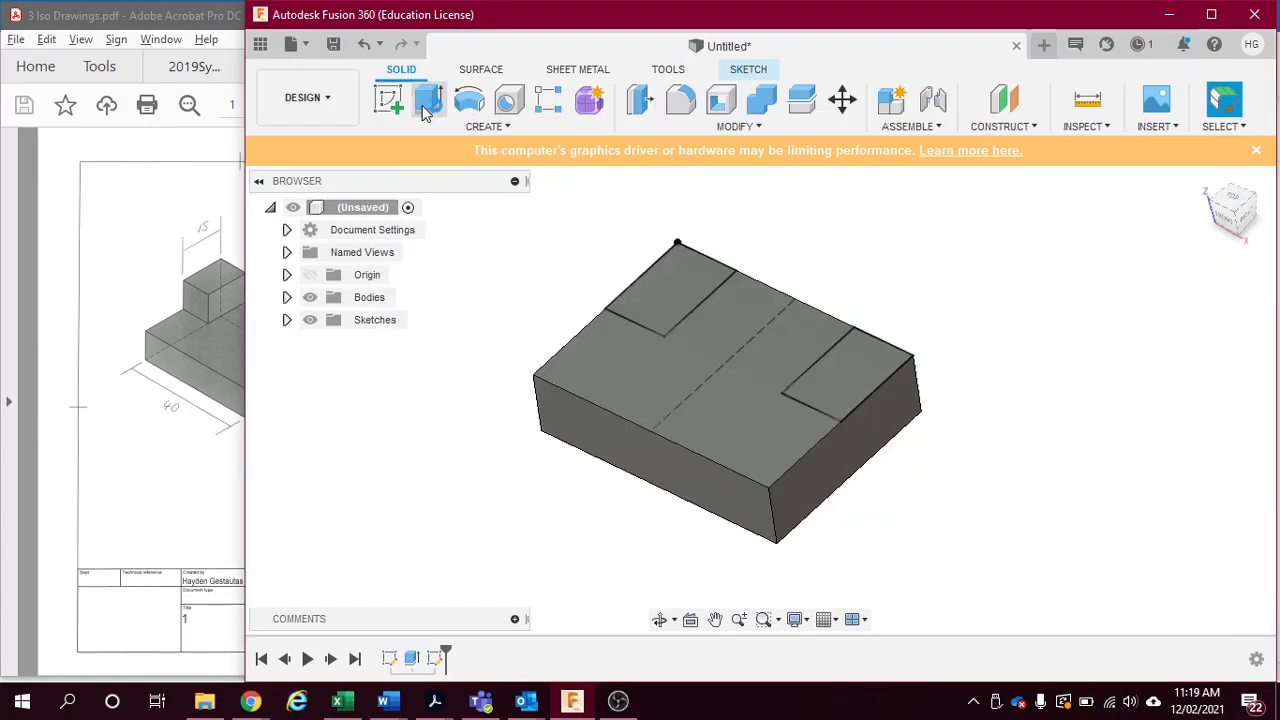
# - Extrude both corner rectangles 10 mm, joining them onto the base block
pyautogui.click(428, 100)
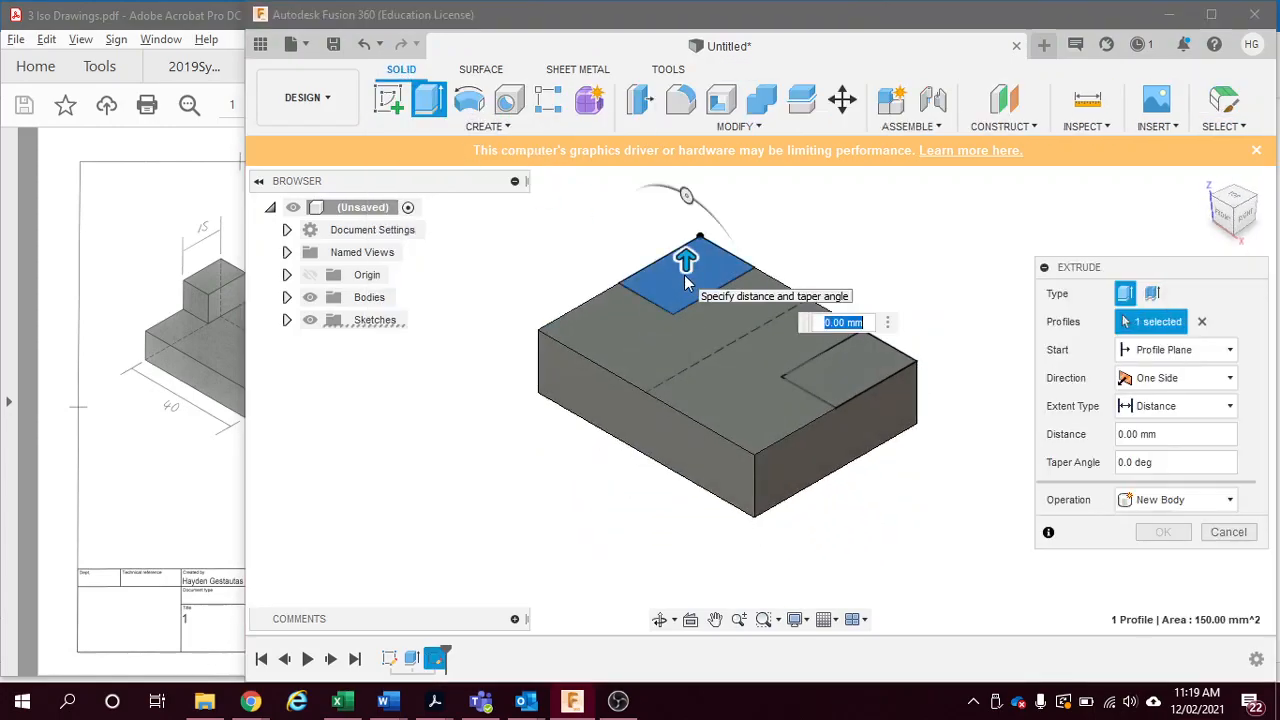
pyautogui.click(850, 360)
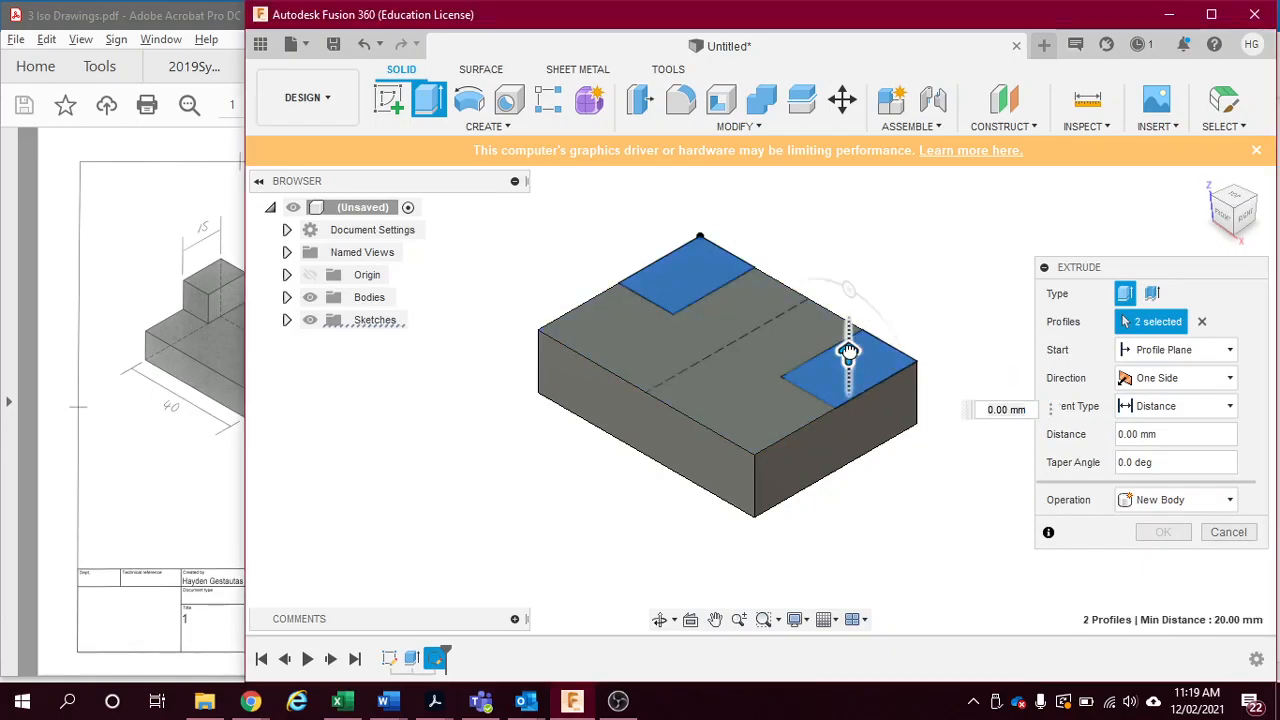
pyautogui.moveTo(848, 352); pyautogui.dragTo(848, 295)
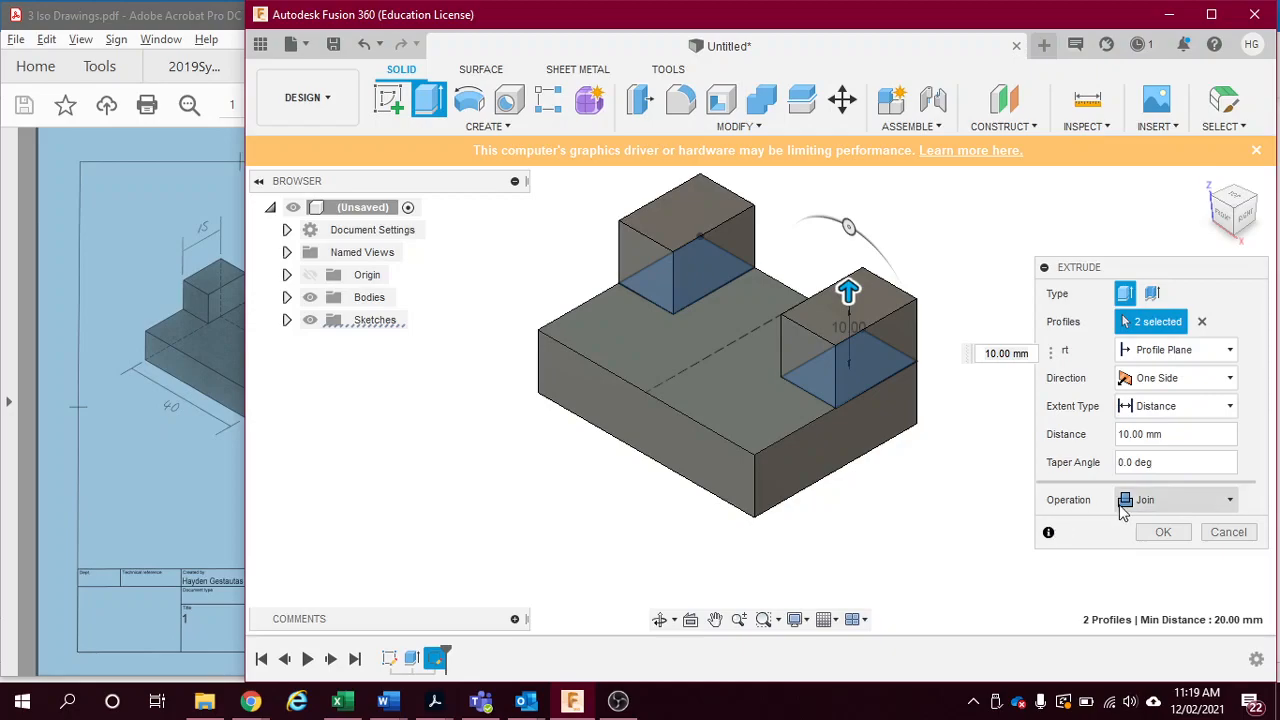
pyautogui.moveTo(1168, 510)
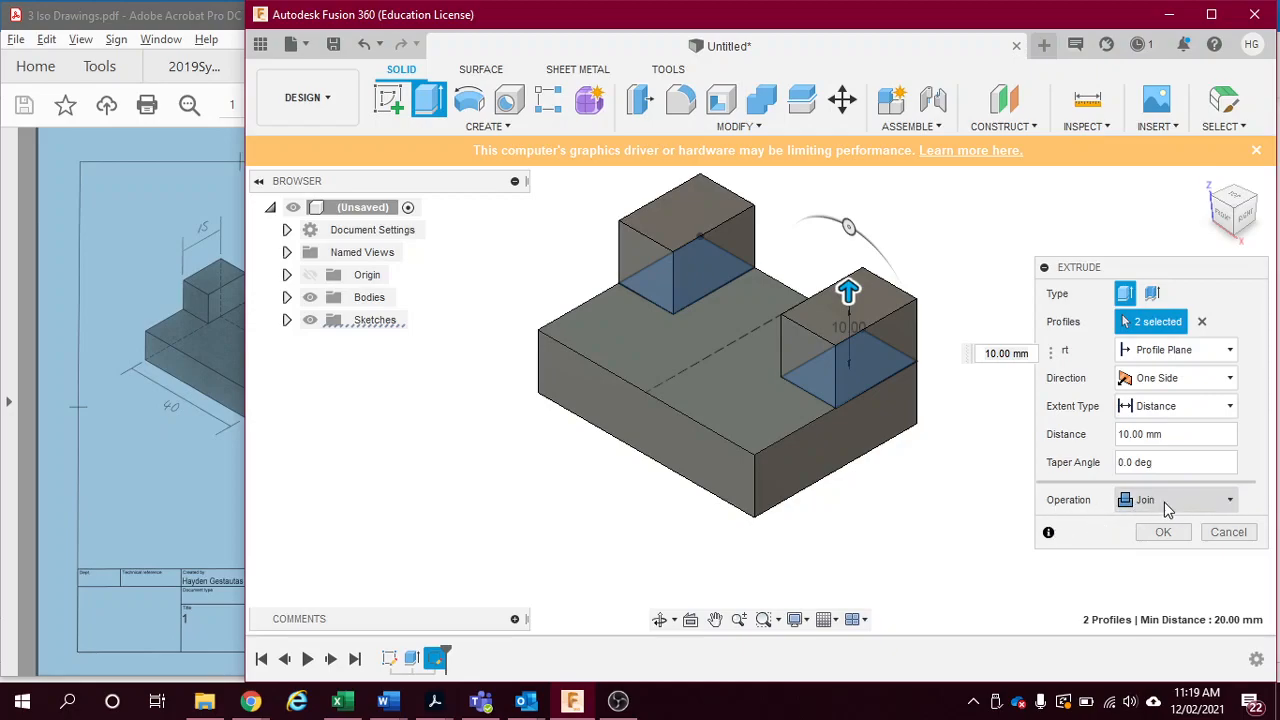
pyautogui.click(1175, 499)
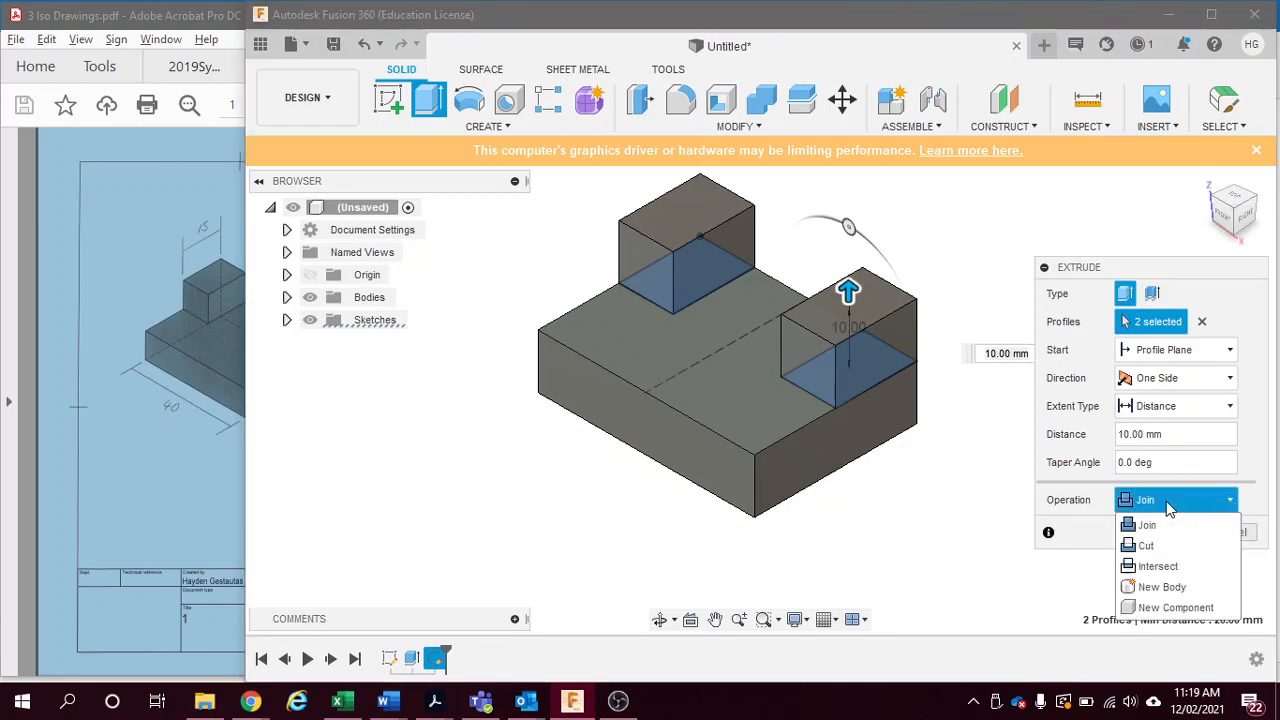
pyautogui.moveTo(1147, 524)
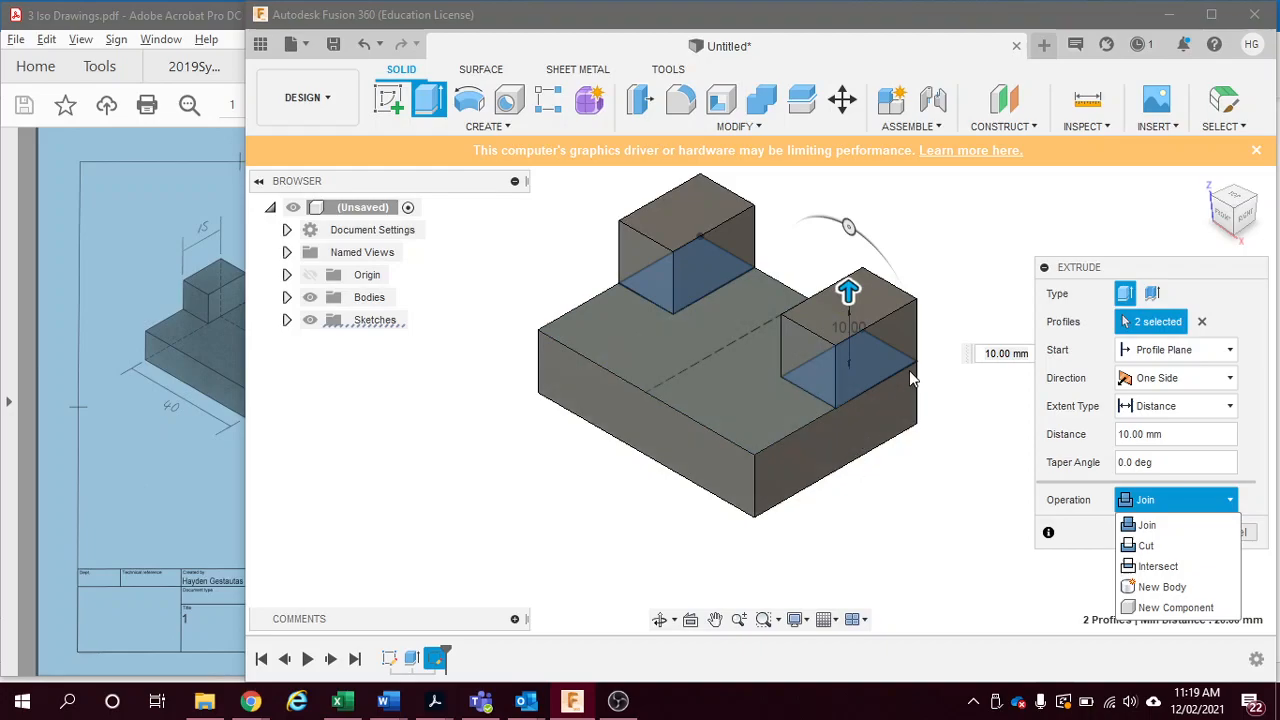
pyautogui.click(1162, 587)
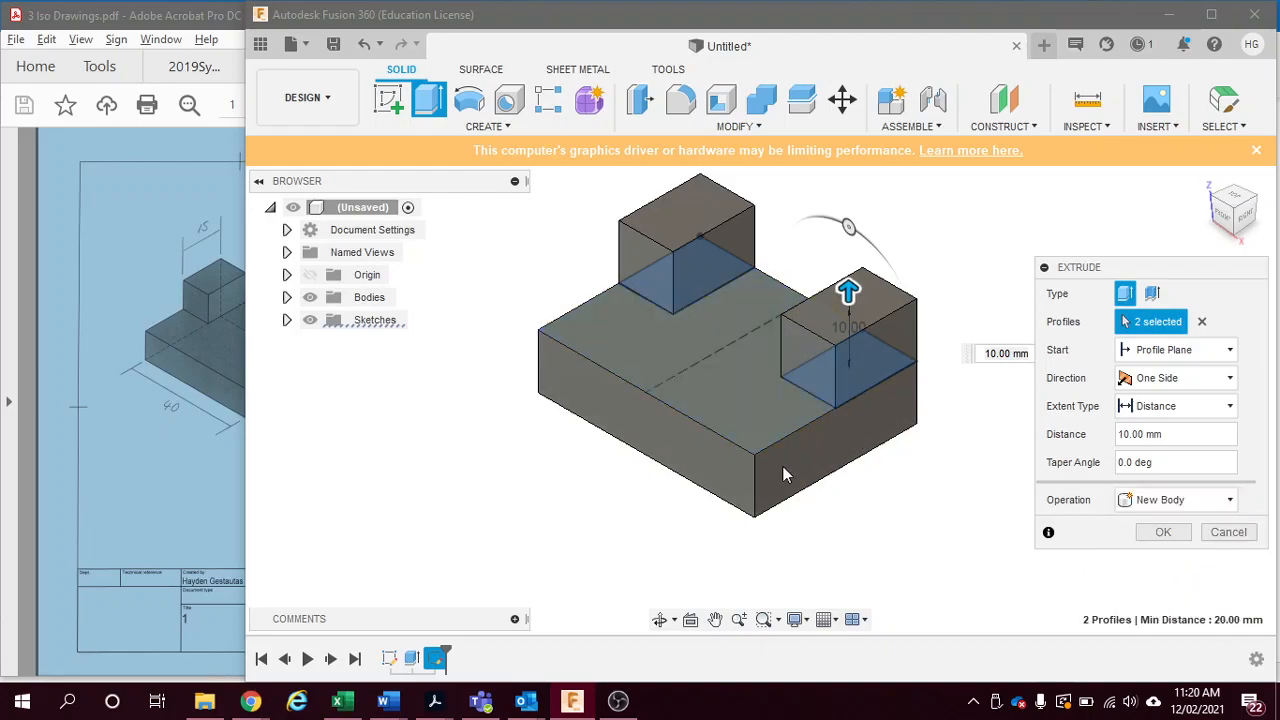
pyautogui.click(1175, 499)
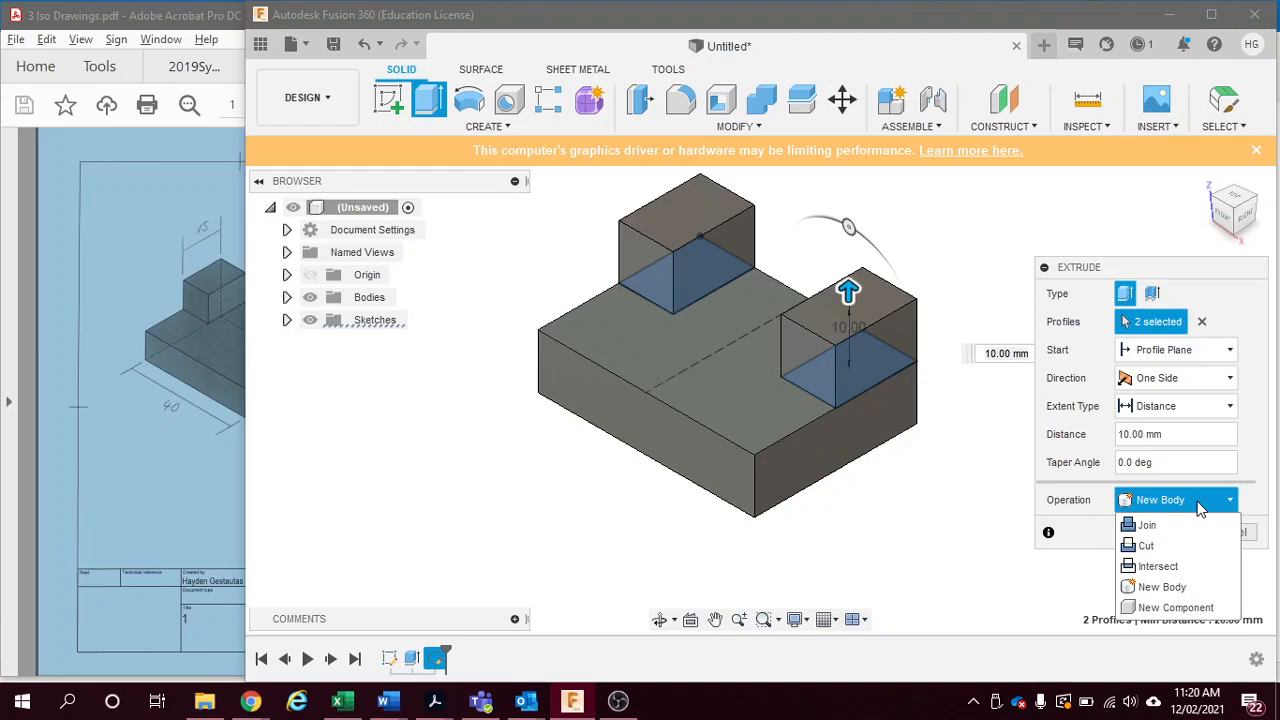
pyautogui.click(1147, 524)
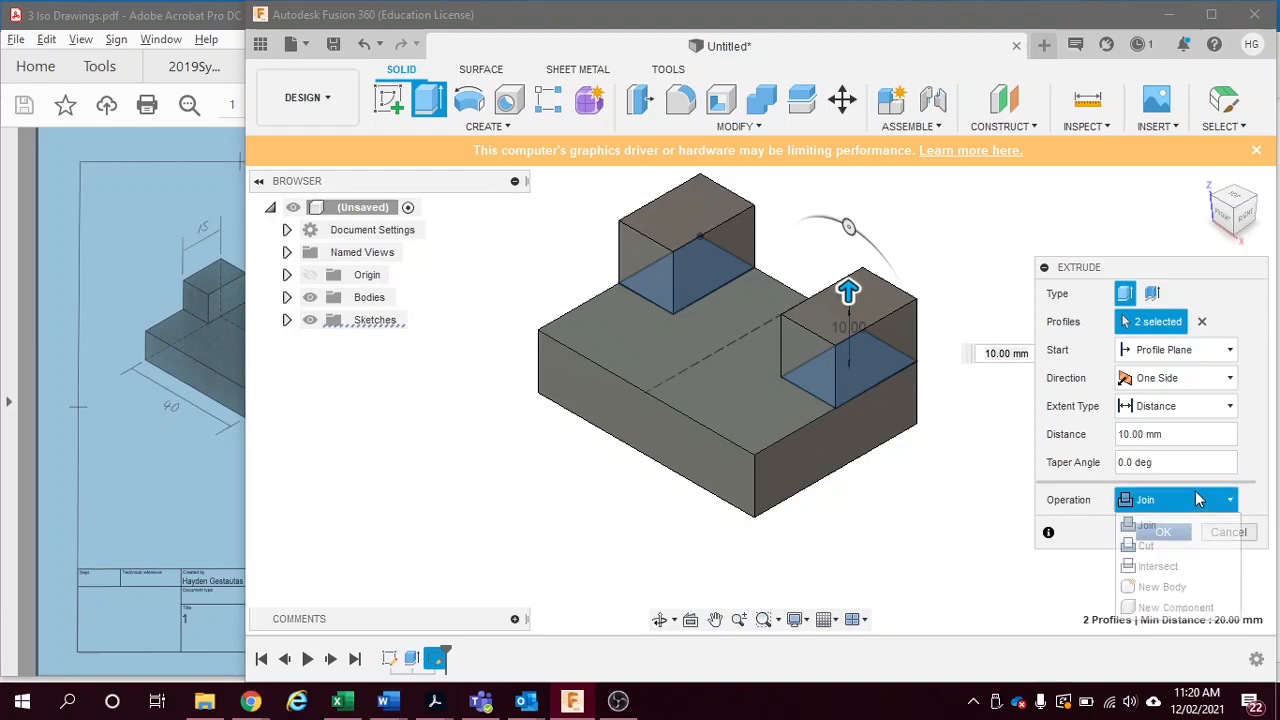
pyautogui.click(1146, 524)
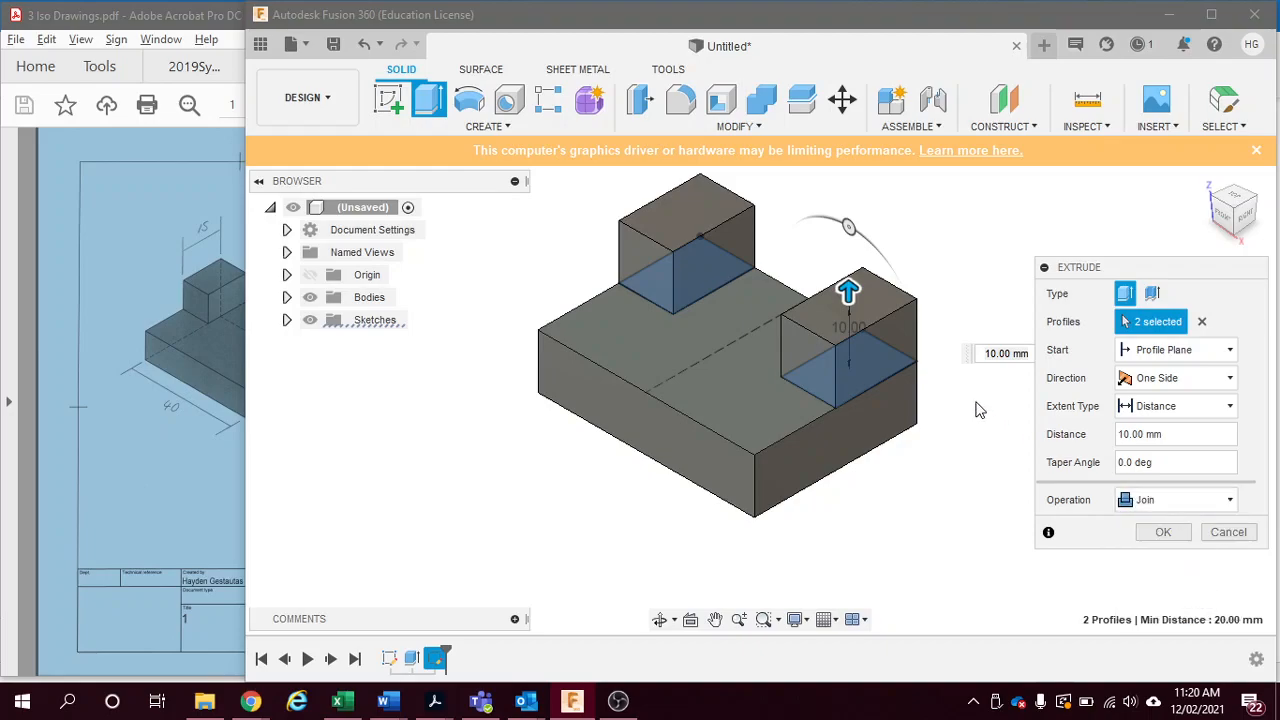